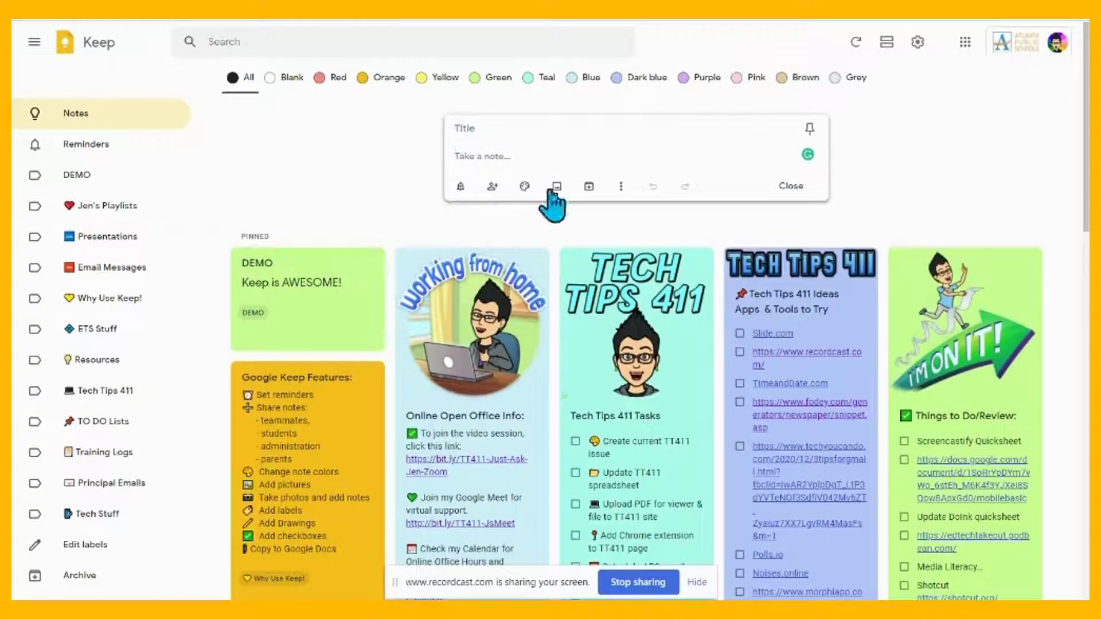
{"action": "mouse_move", "coordinate": [460, 186]}
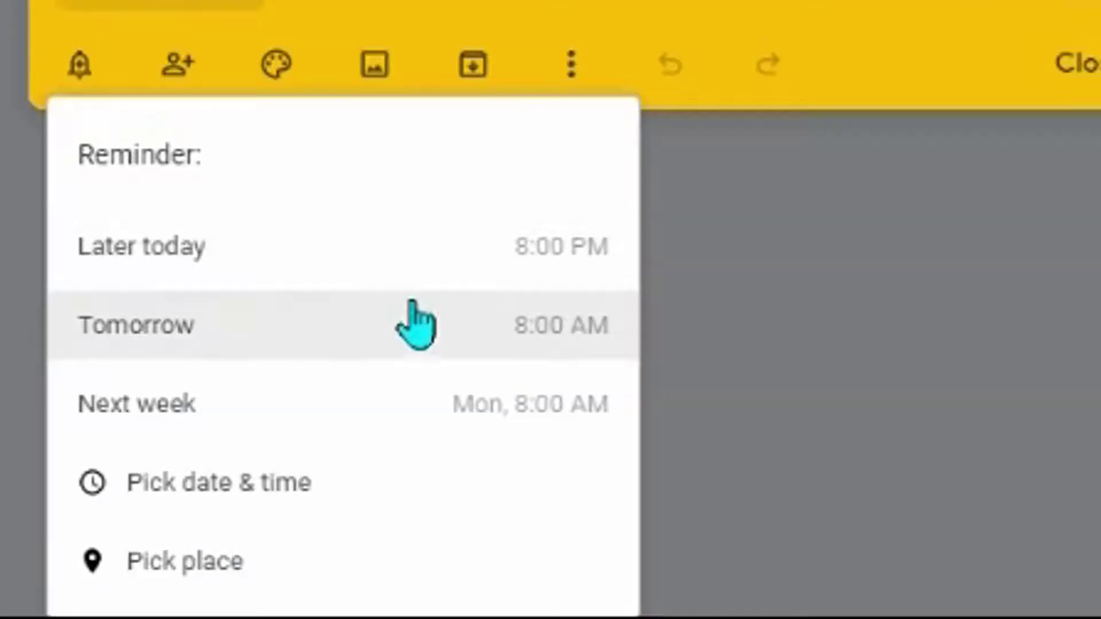
{"action": "mouse_move", "coordinate": [444, 482]}
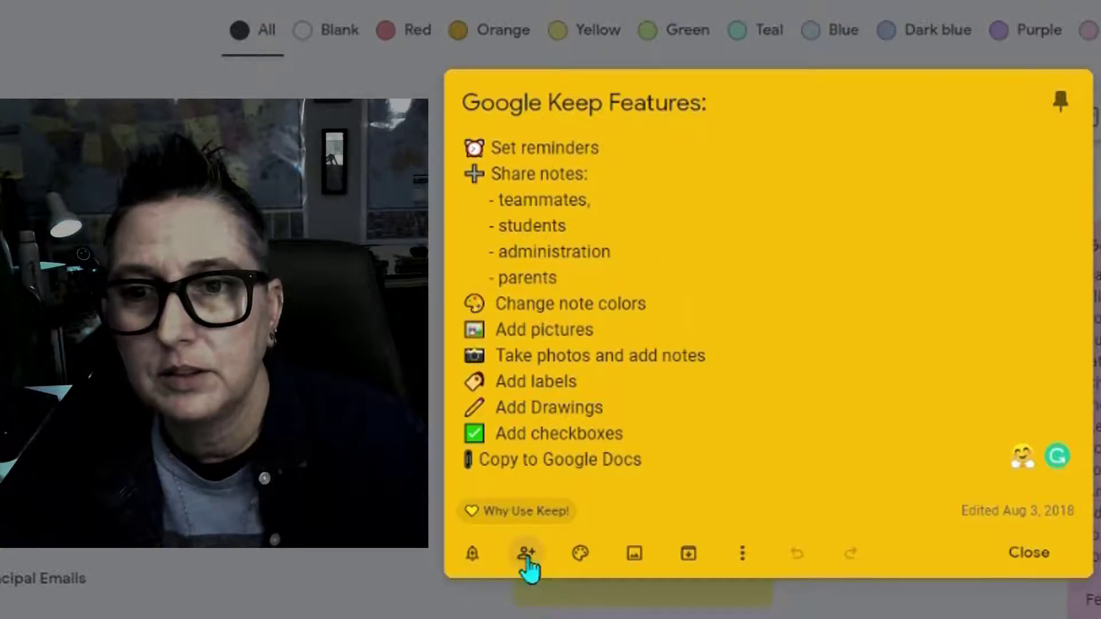
{"action": "left_click", "coordinate": [524, 555]}
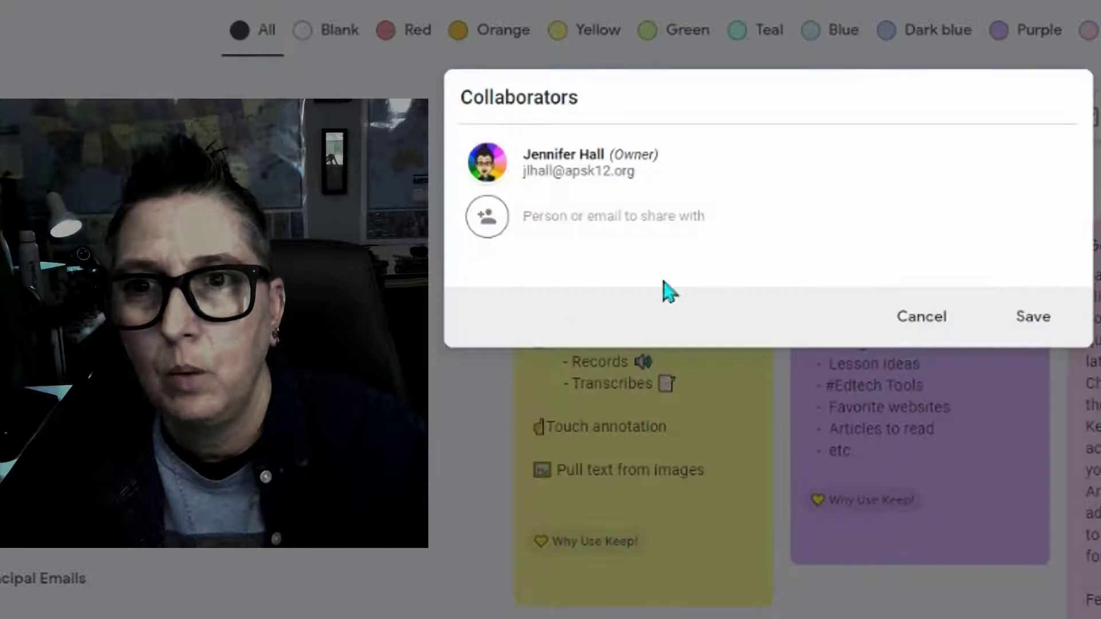
{"action": "mouse_move", "coordinate": [889, 266]}
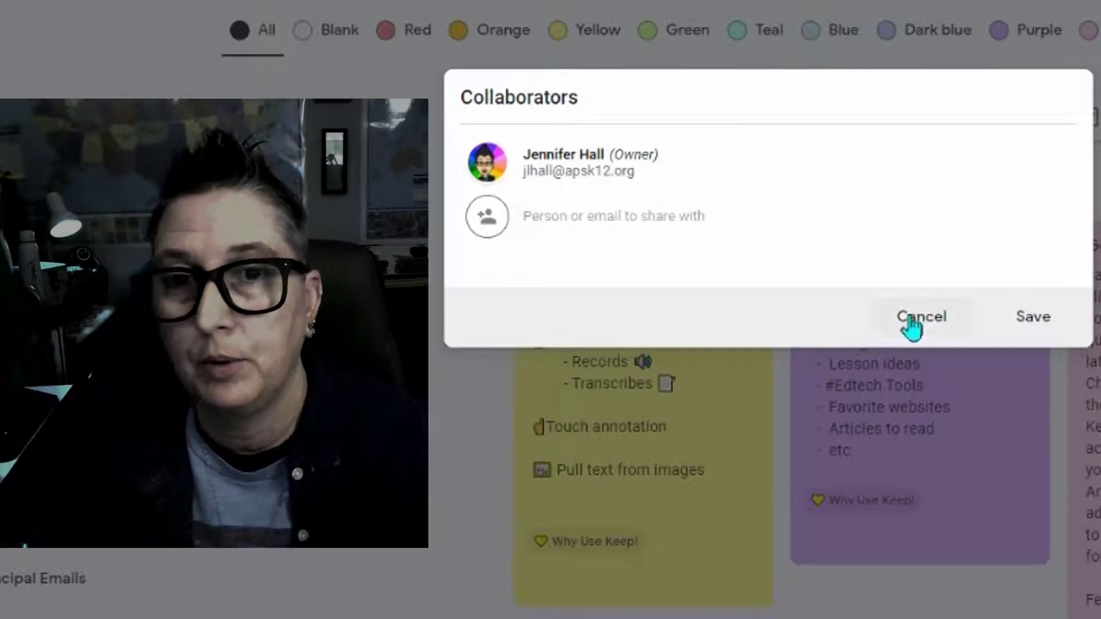
{"action": "left_click", "coordinate": [921, 317]}
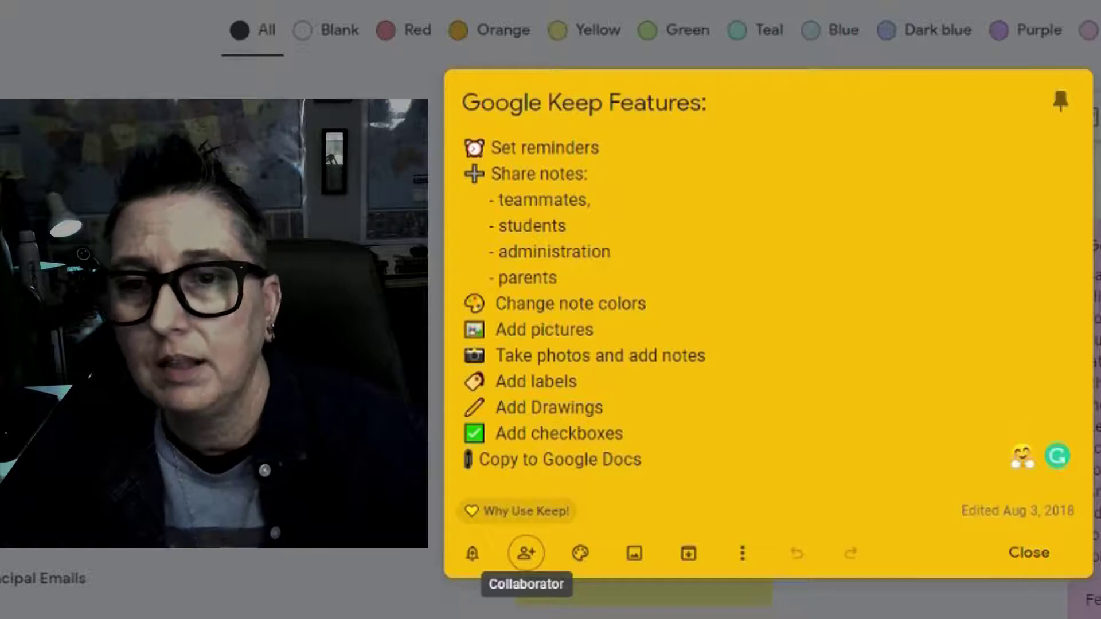
{"action": "left_click", "coordinate": [580, 554]}
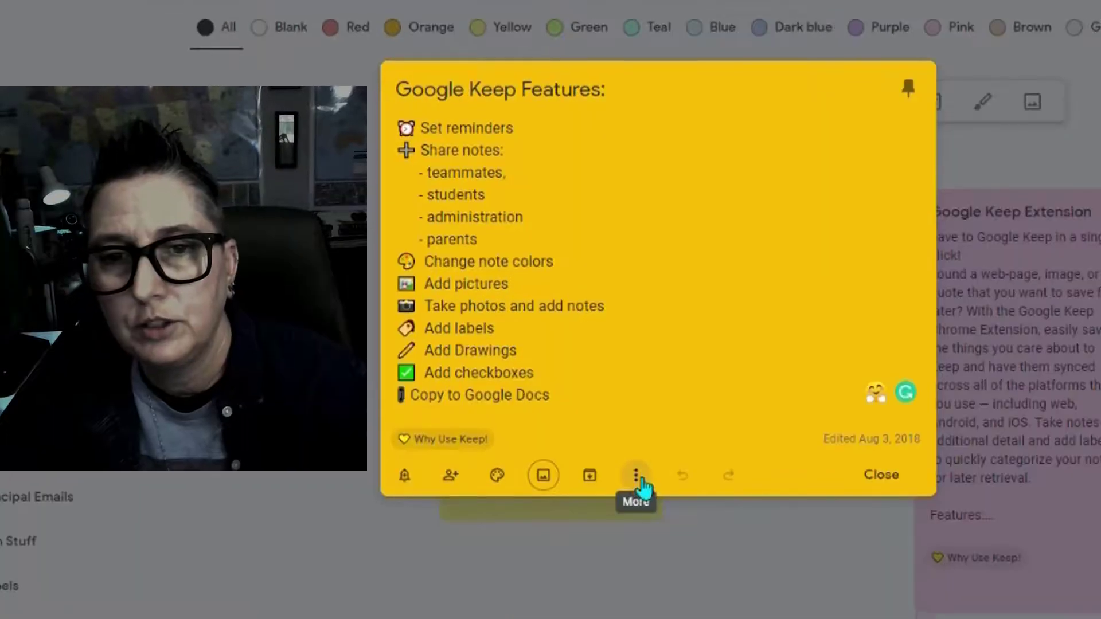
Check the Features note's labels, keeping only 'Why Use Keep!', and reopen its More menu
{"action": "left_click", "coordinate": [635, 476]}
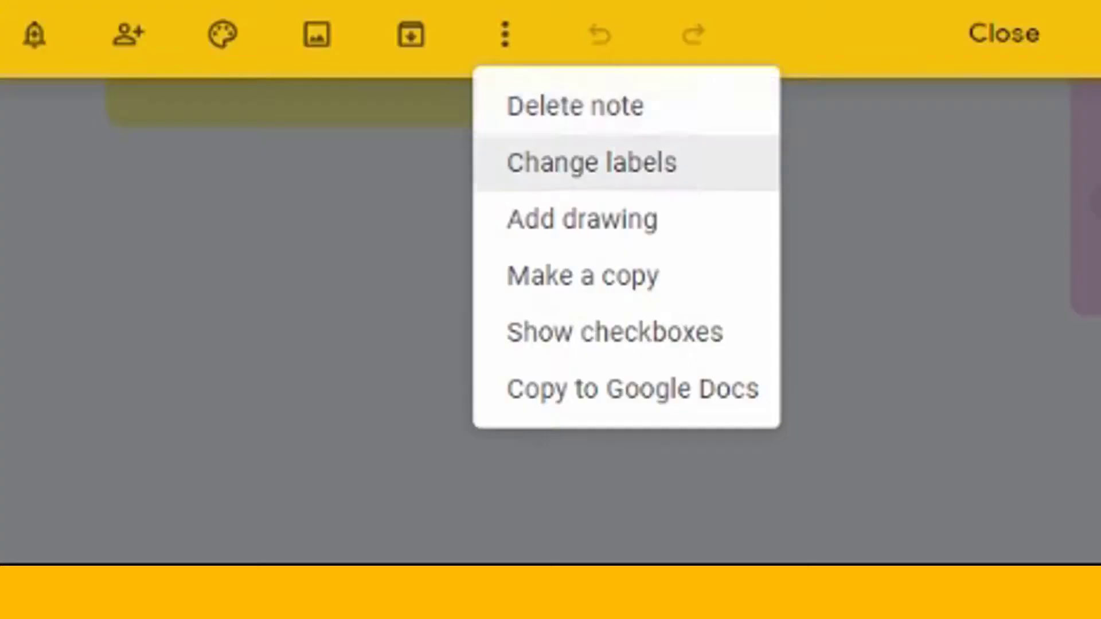
{"action": "mouse_move", "coordinate": [707, 167]}
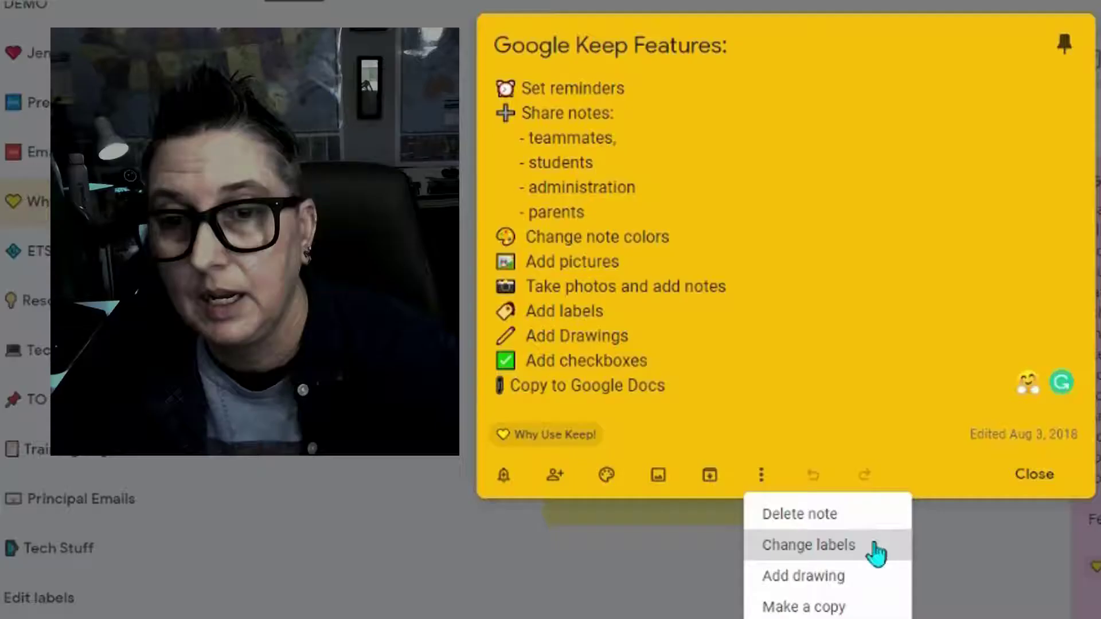
{"action": "left_click", "coordinate": [807, 545]}
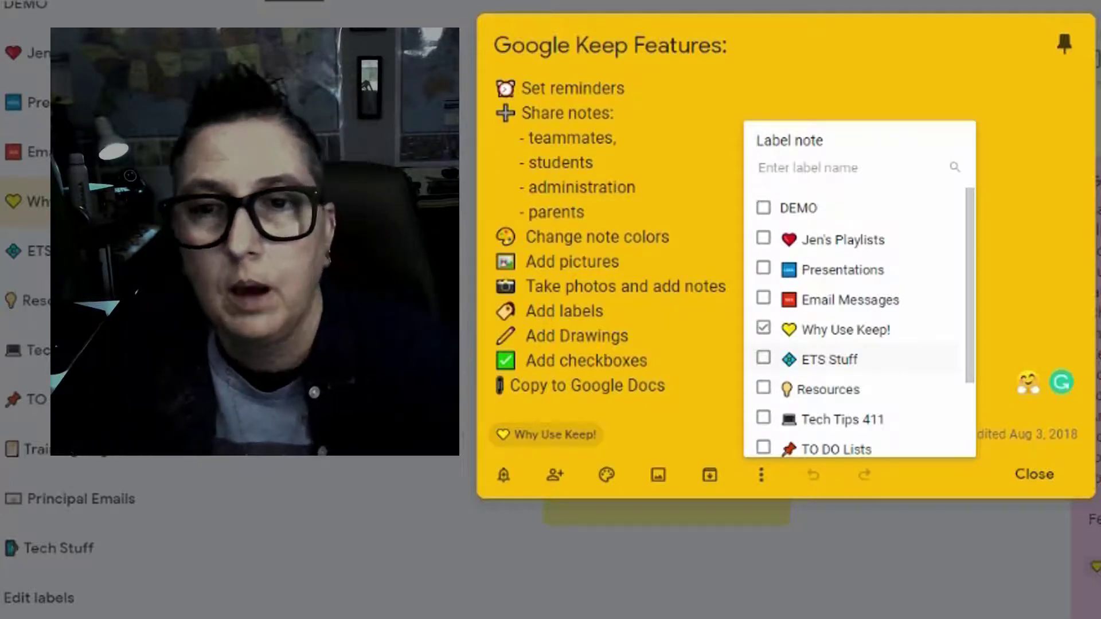
{"action": "mouse_move", "coordinate": [918, 359]}
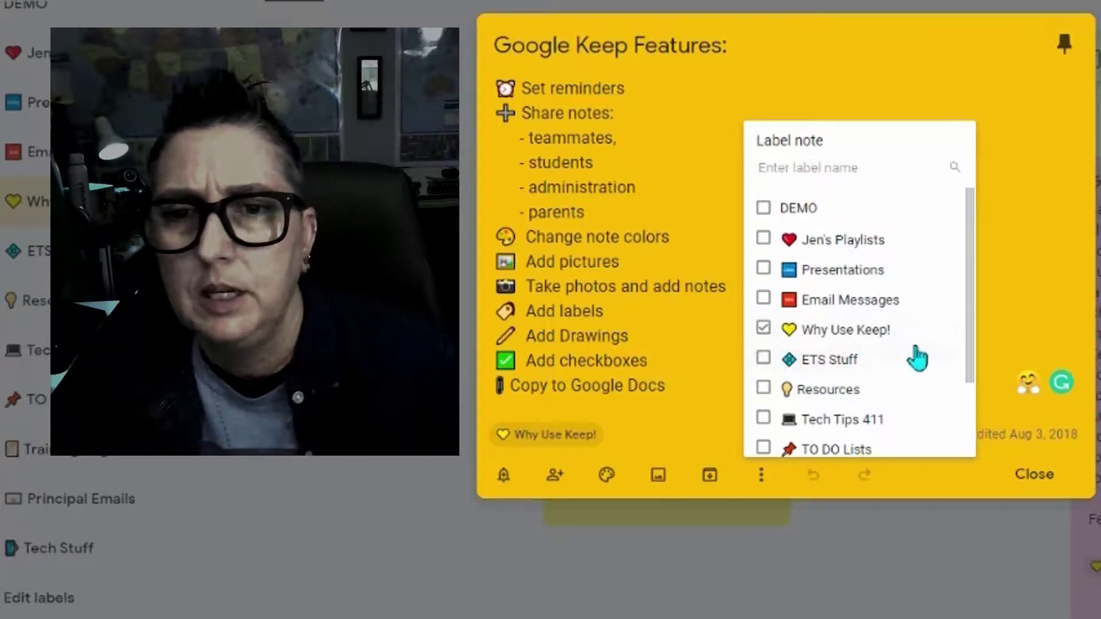
{"action": "mouse_move", "coordinate": [908, 416]}
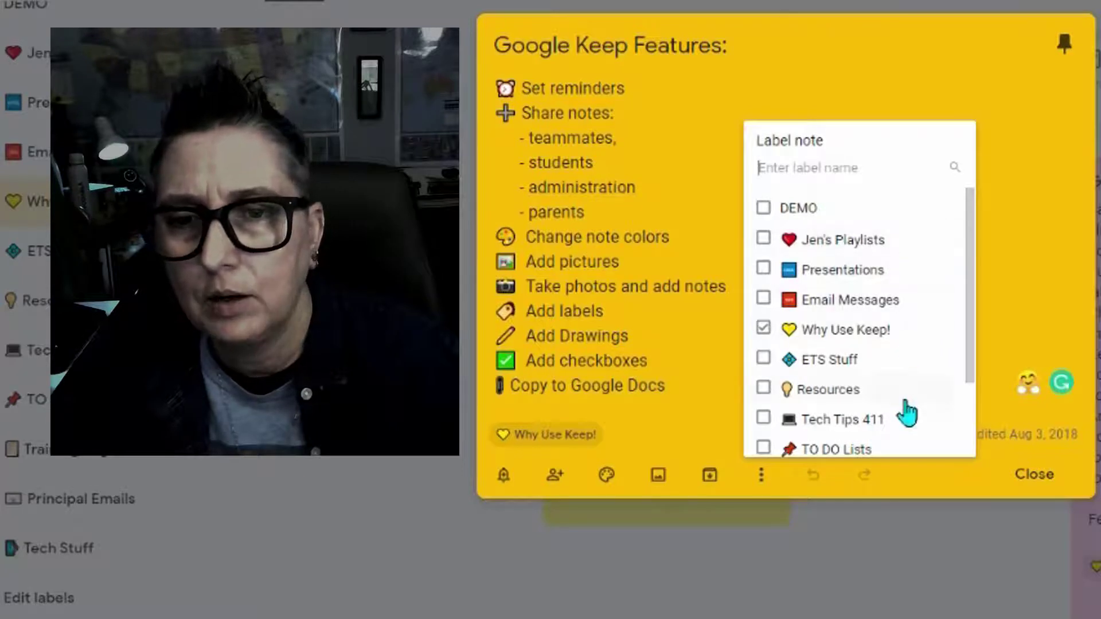
{"action": "scroll", "scroll_direction": "down", "scroll_amount": 3}
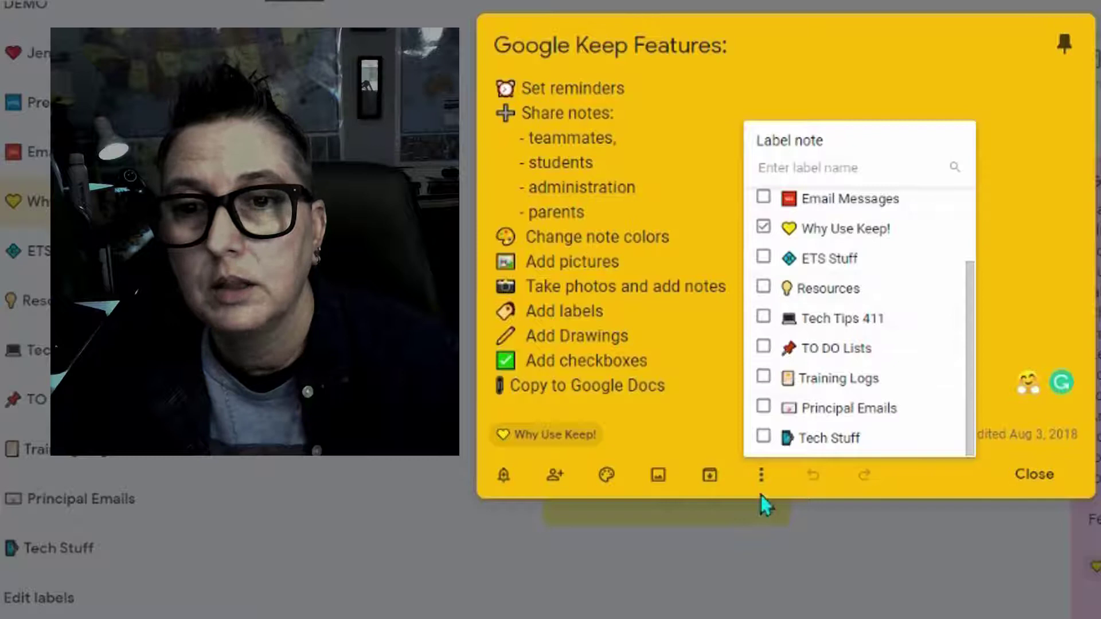
{"action": "left_click", "coordinate": [761, 475]}
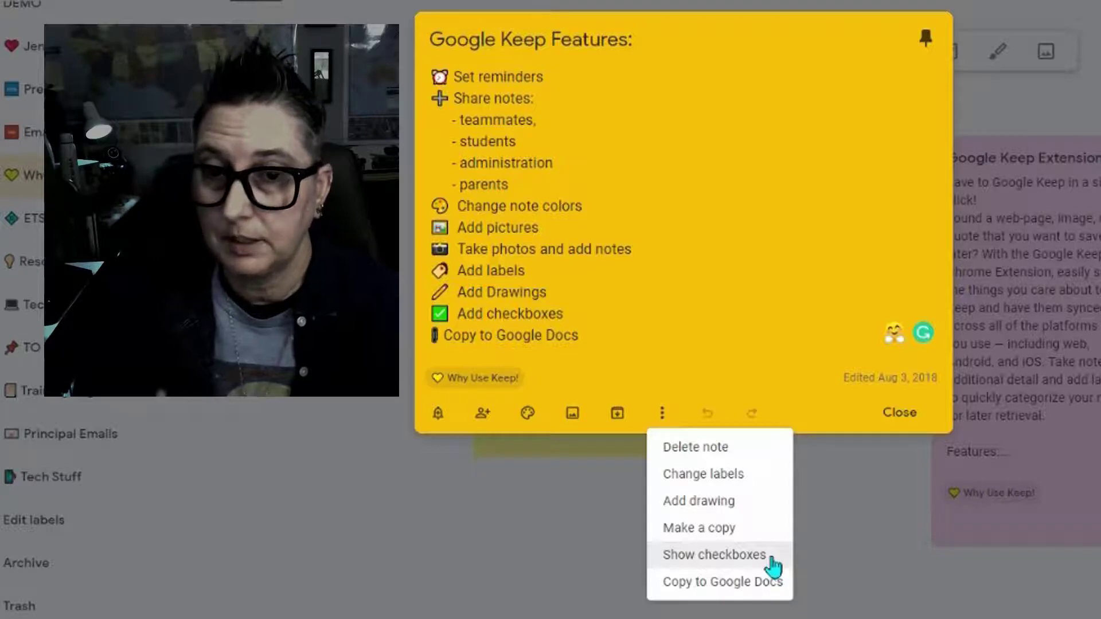
{"action": "left_click", "coordinate": [715, 555]}
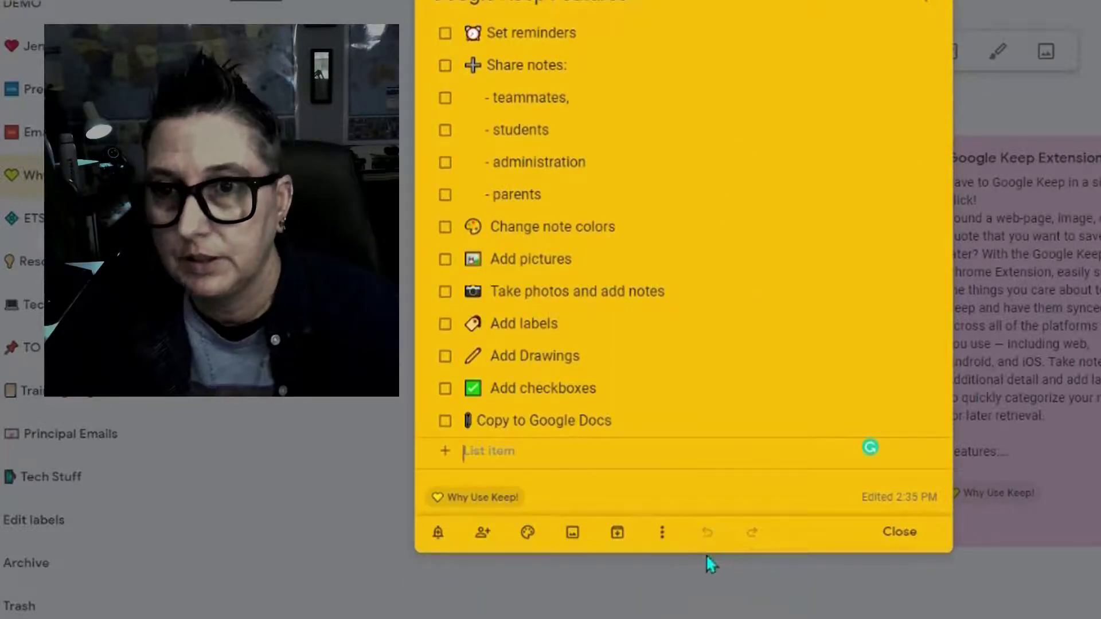
{"action": "left_click", "coordinate": [663, 533]}
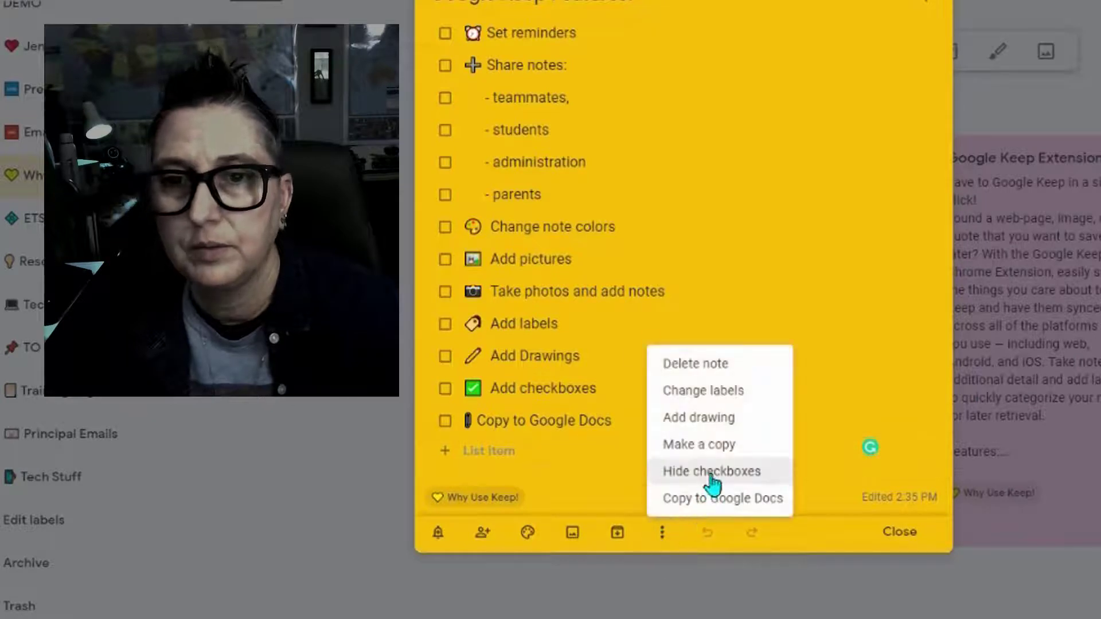
{"action": "left_click", "coordinate": [711, 471]}
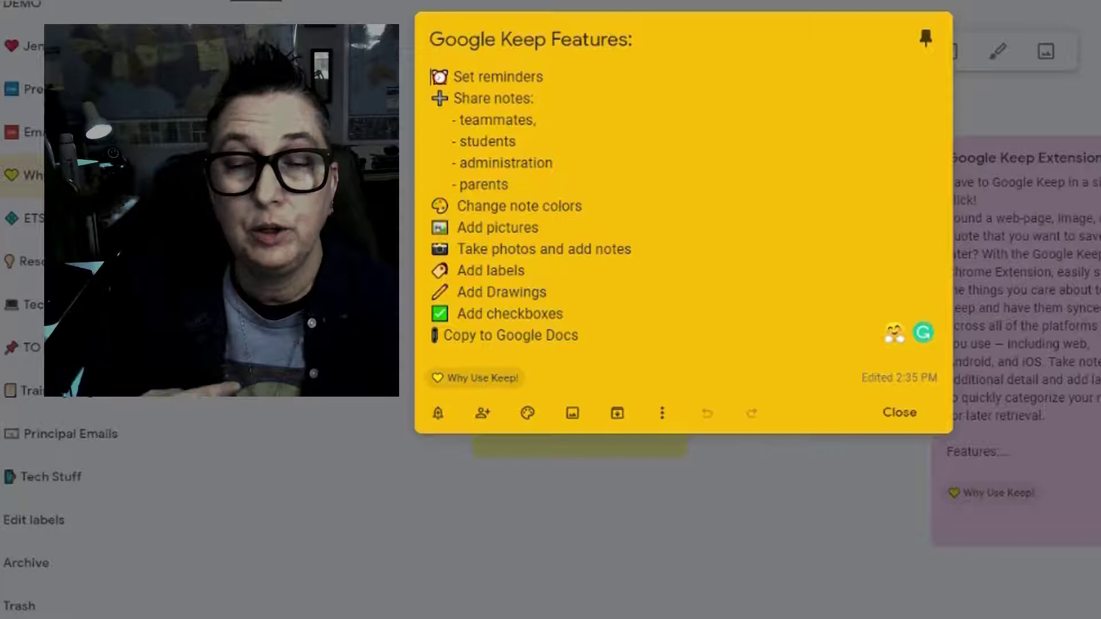
{"action": "left_click", "coordinate": [661, 413]}
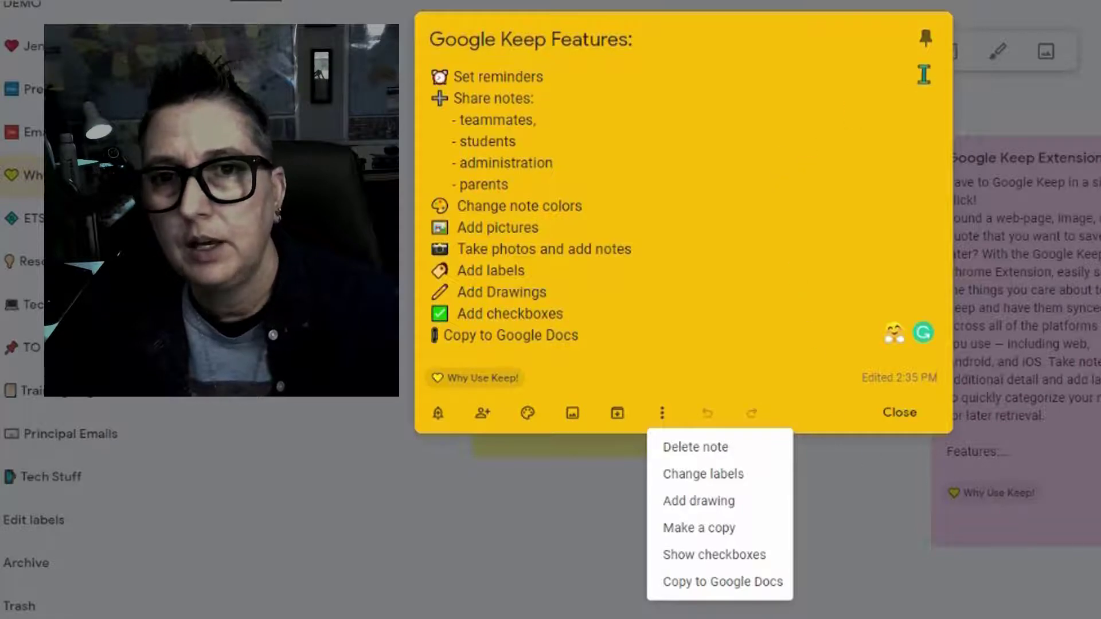
{"action": "mouse_move", "coordinate": [925, 34]}
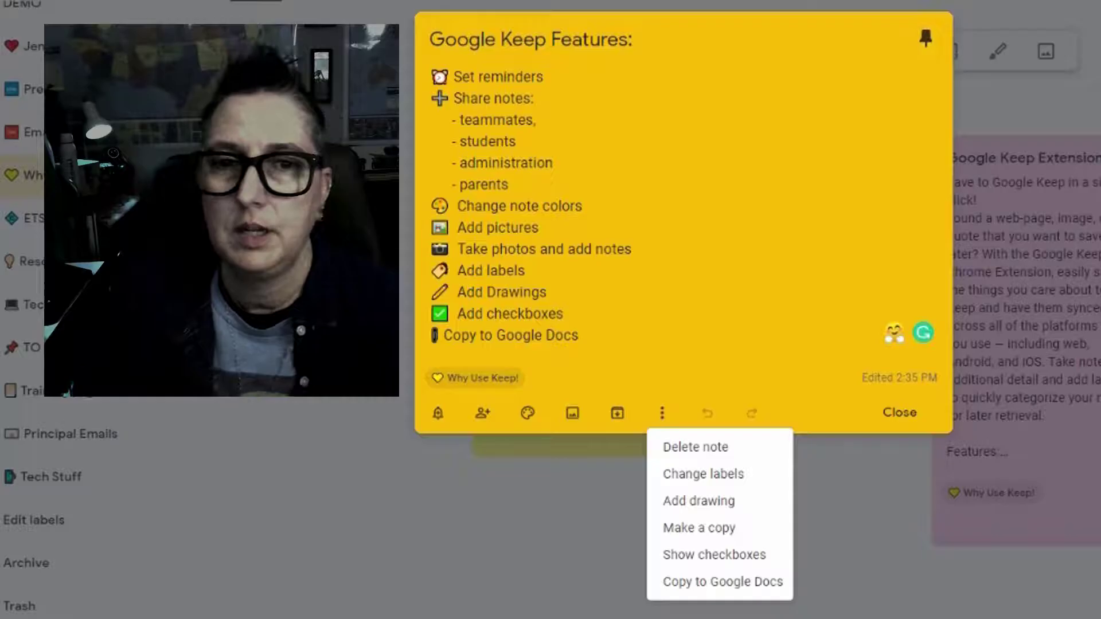
{"action": "left_click", "coordinate": [899, 412]}
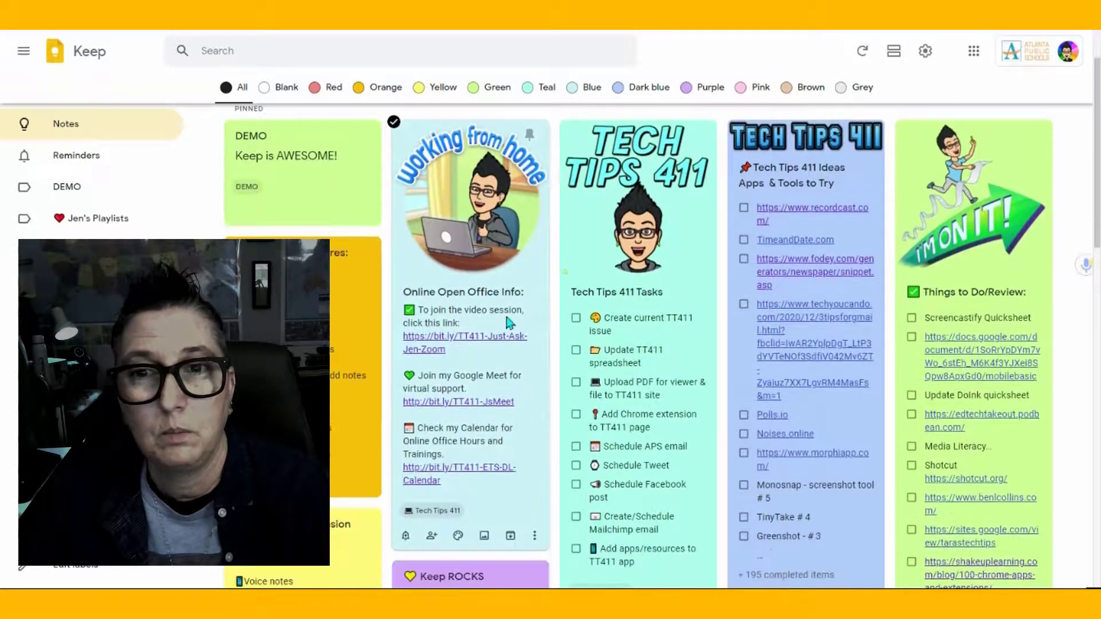
{"action": "mouse_move", "coordinate": [514, 516]}
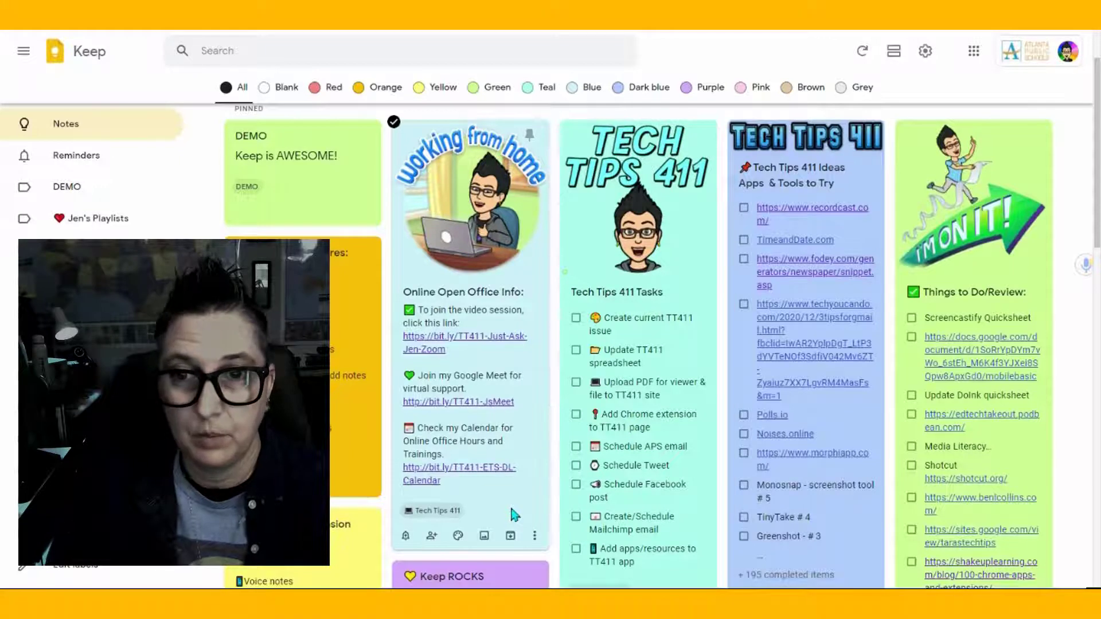
Filter notes by the 'Why Use Keep!' label and open the Google Keep Extension note
{"action": "scroll", "scroll_direction": "down", "scroll_amount": 3}
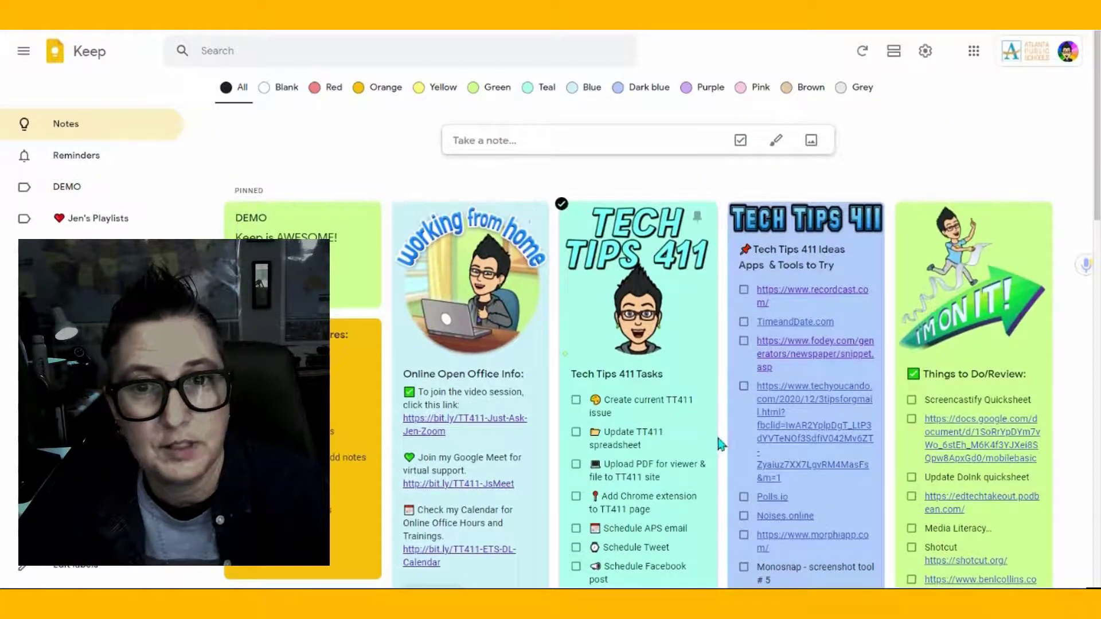
{"action": "scroll", "scroll_direction": "down", "scroll_amount": 3}
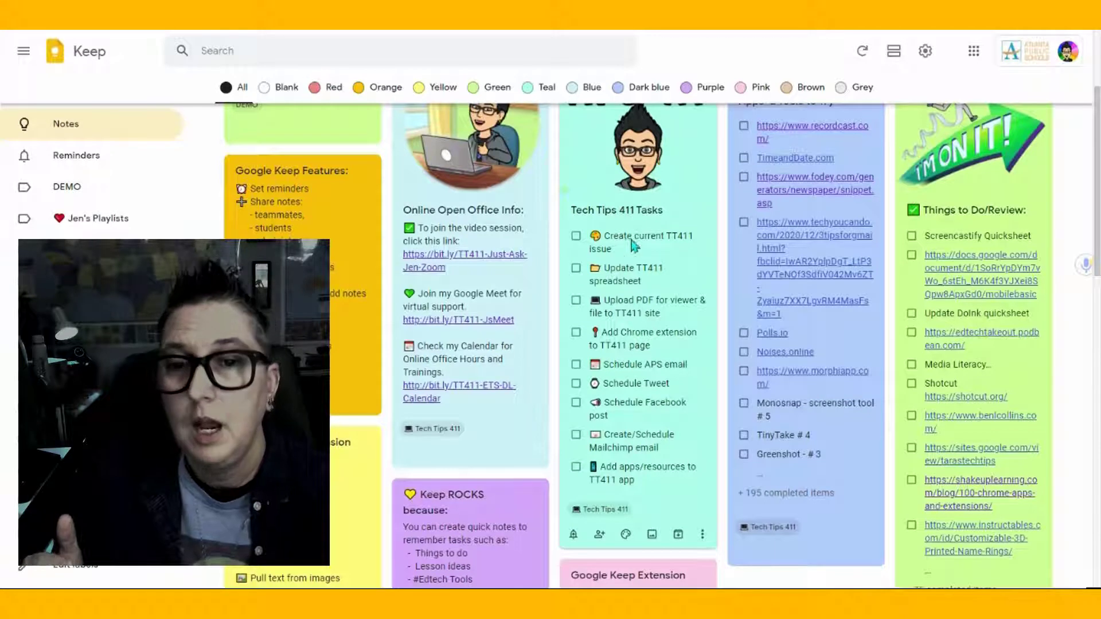
{"action": "left_click", "coordinate": [702, 535]}
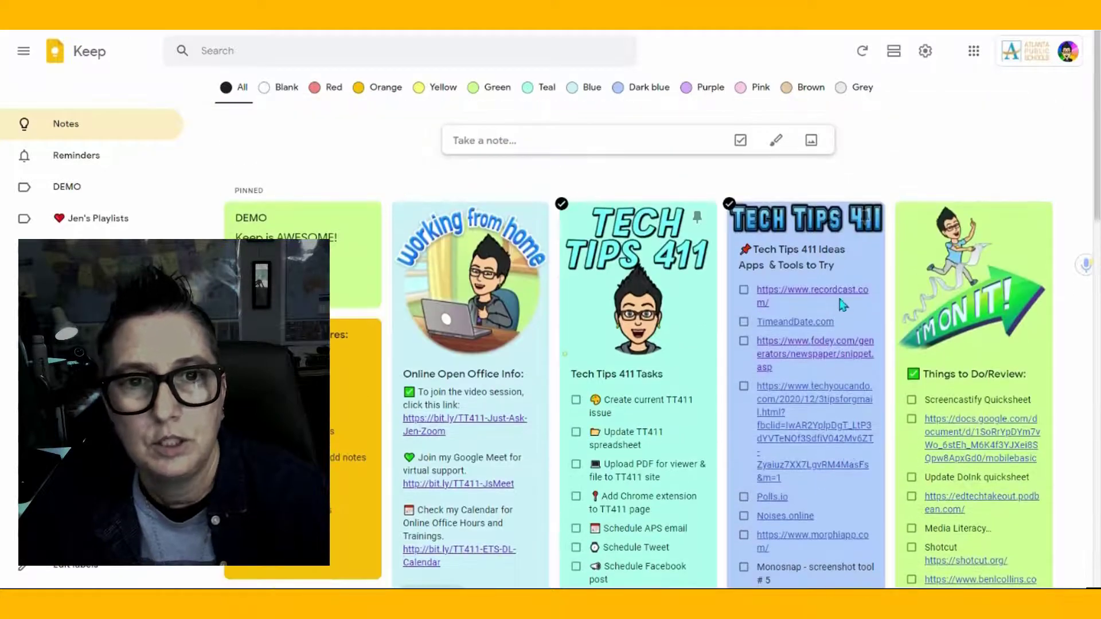
{"action": "scroll", "scroll_direction": "down", "scroll_amount": 3}
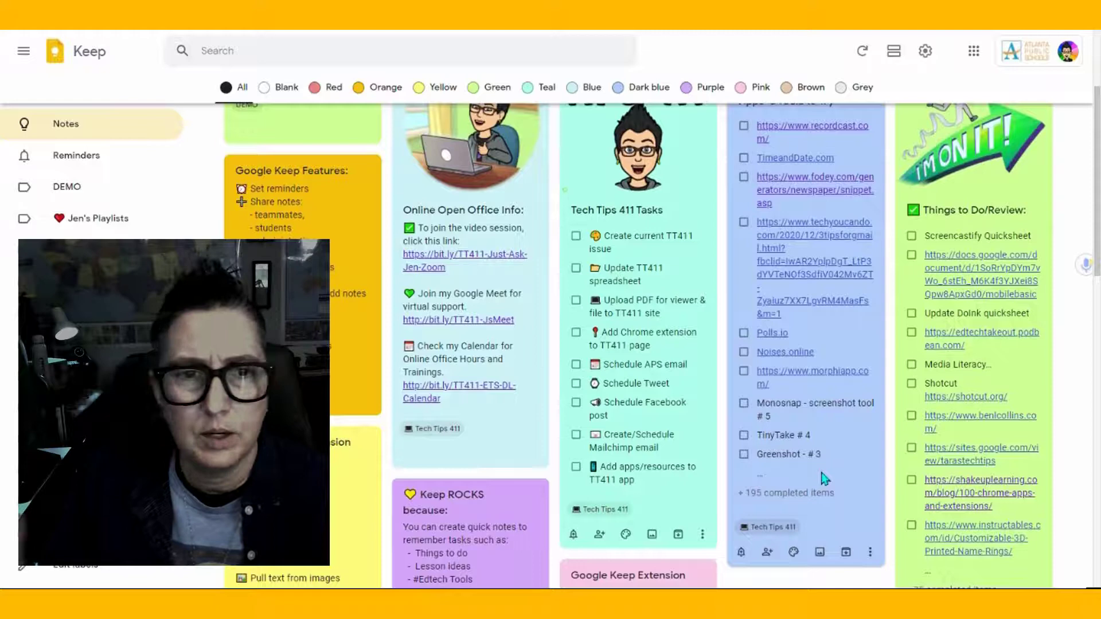
{"action": "scroll", "scroll_direction": "down", "scroll_amount": 3}
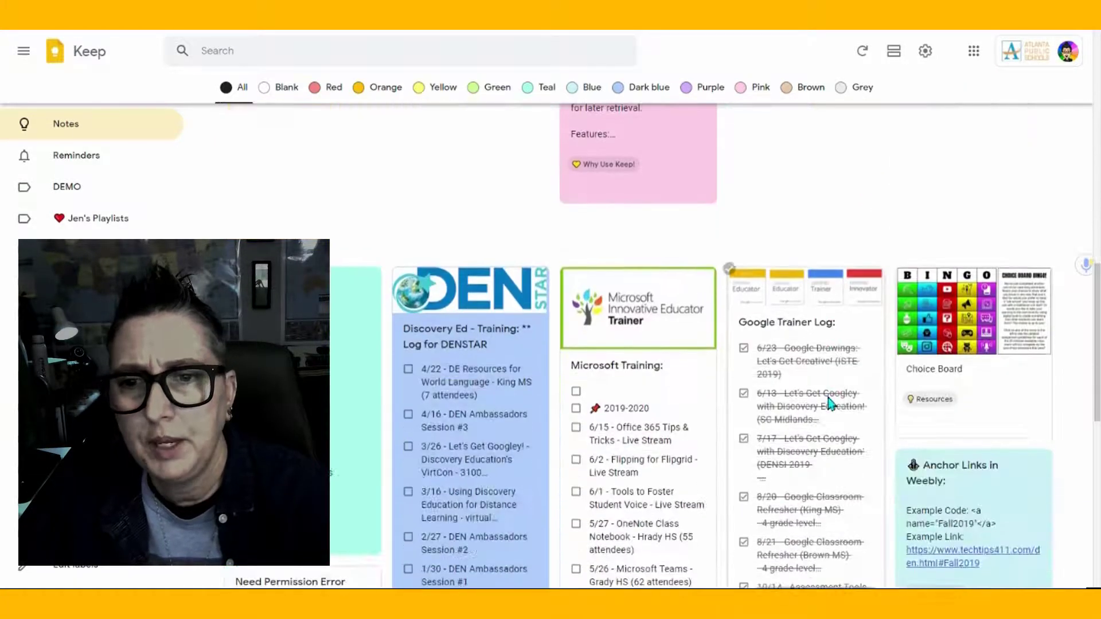
{"action": "scroll", "scroll_direction": "down", "scroll_amount": 3}
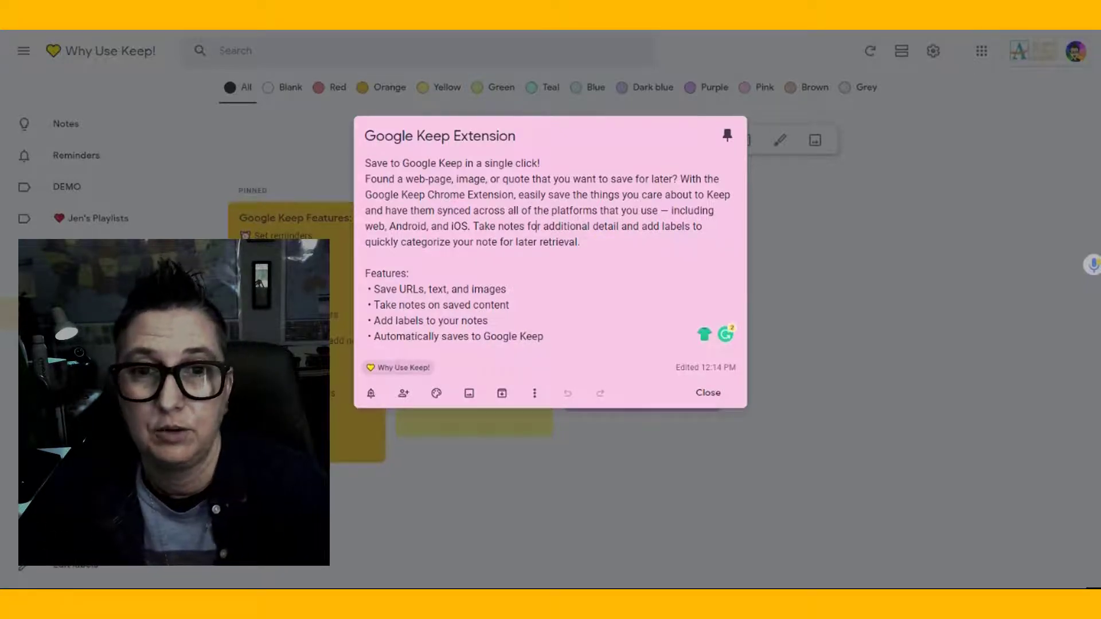
Close the Google Keep Extension note to return to the notes board
{"action": "left_click", "coordinate": [708, 393]}
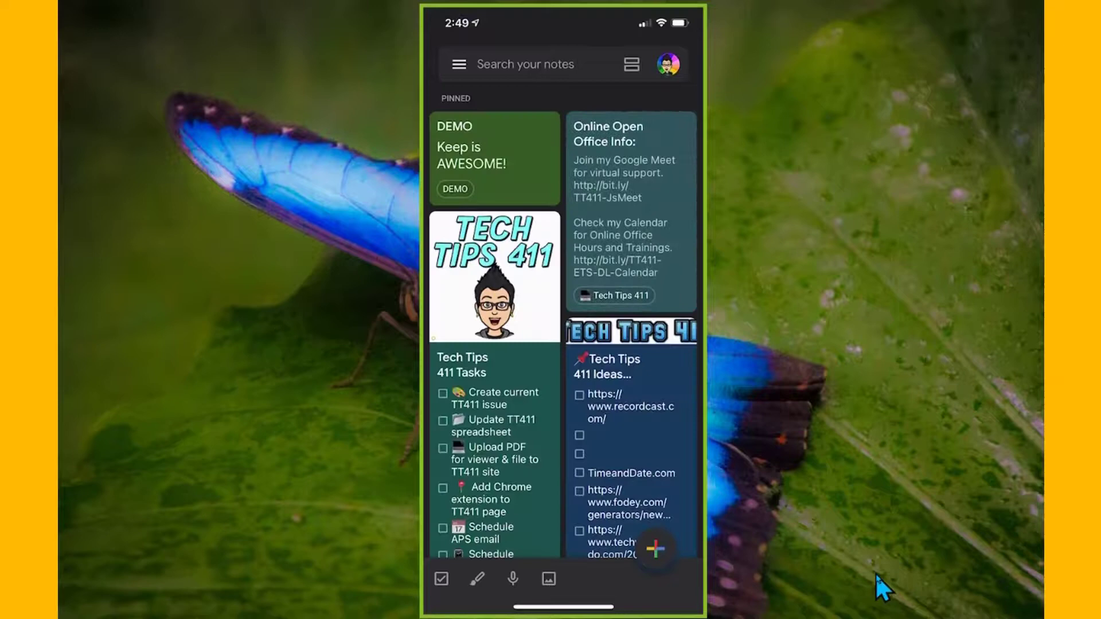
Leave the mobile search screen and create a new drawing note with a blank canvas
{"action": "scroll", "scroll_direction": "down", "scroll_amount": 3}
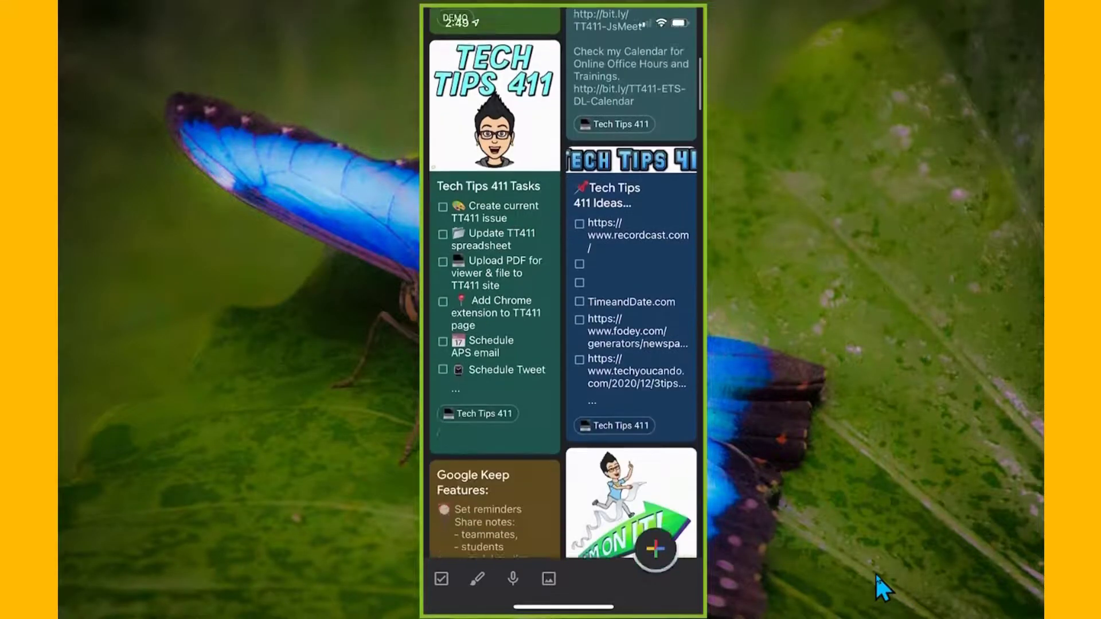
{"action": "scroll", "scroll_direction": "down", "scroll_amount": 3}
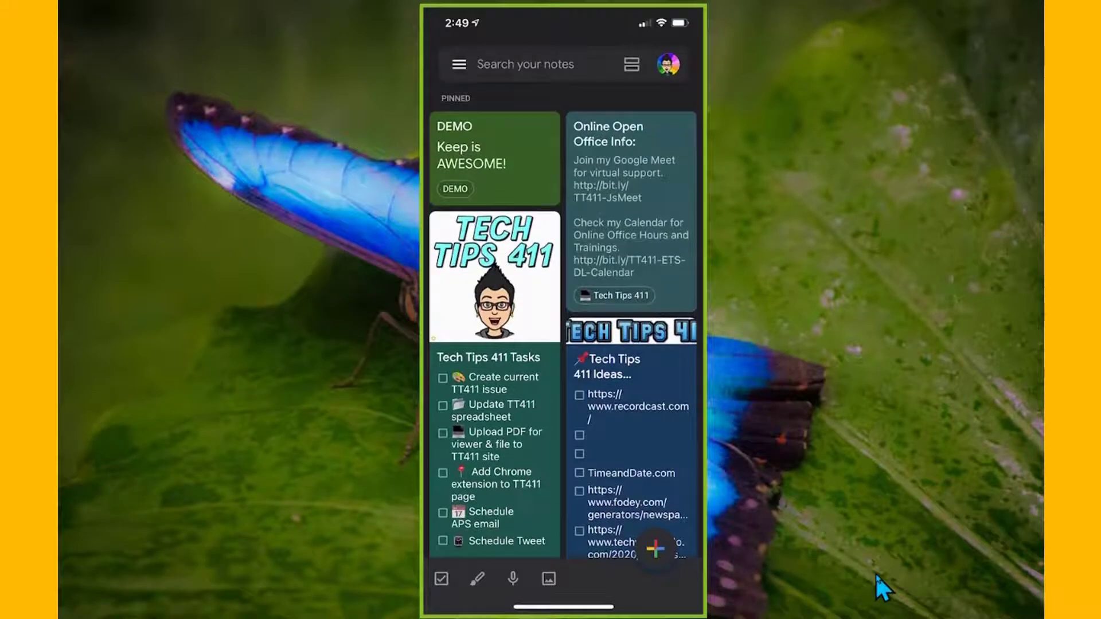
{"action": "scroll", "scroll_direction": "down", "scroll_amount": 3}
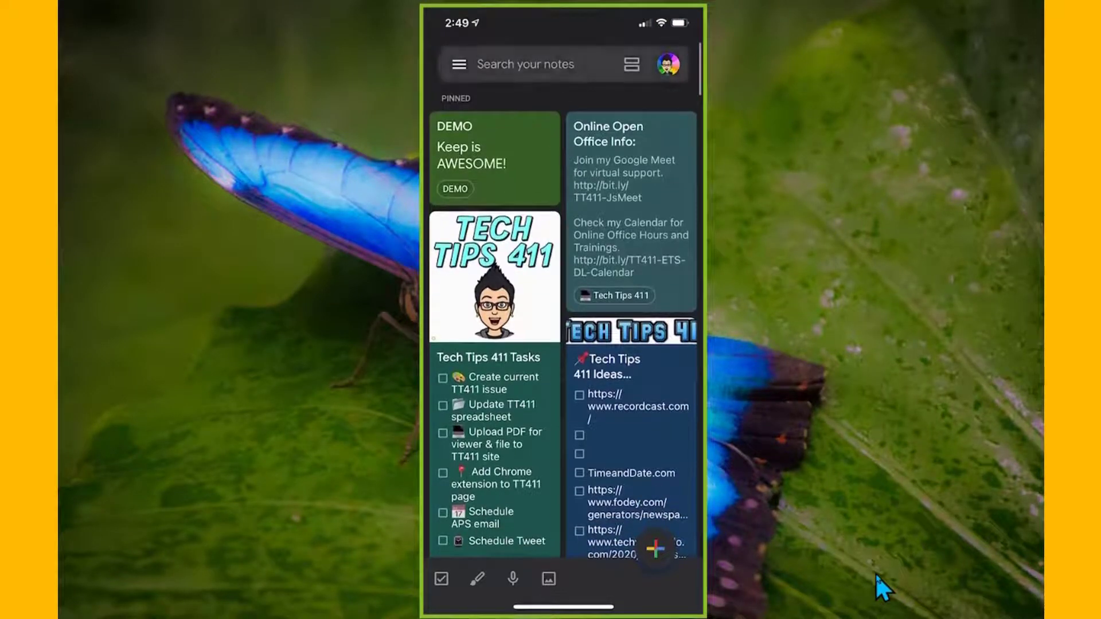
{"action": "left_click", "coordinate": [540, 63]}
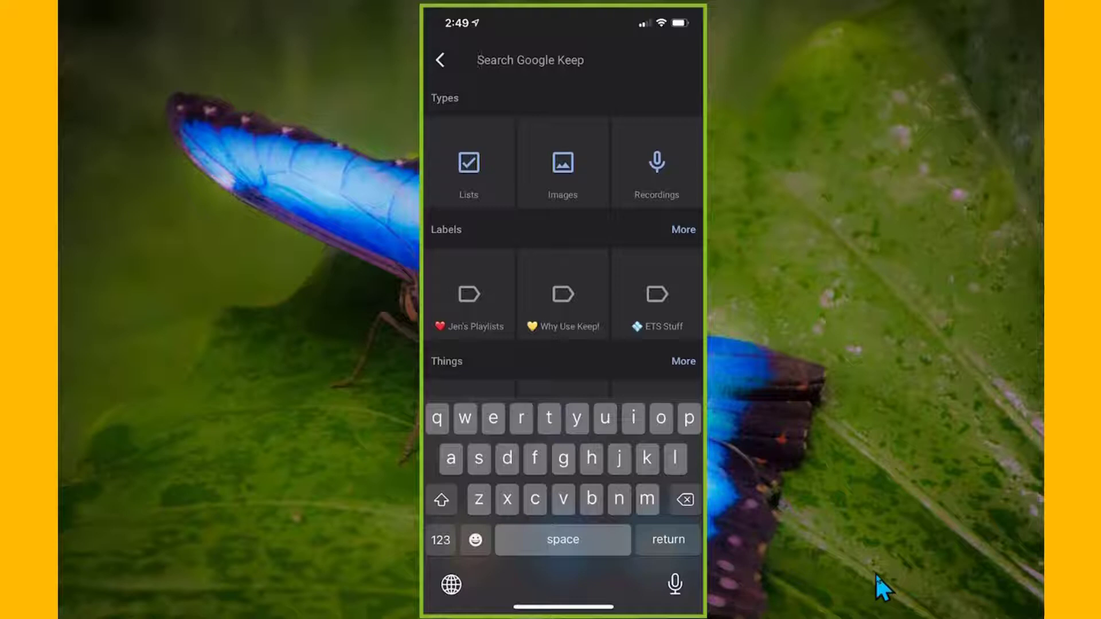
{"action": "left_click", "coordinate": [441, 59]}
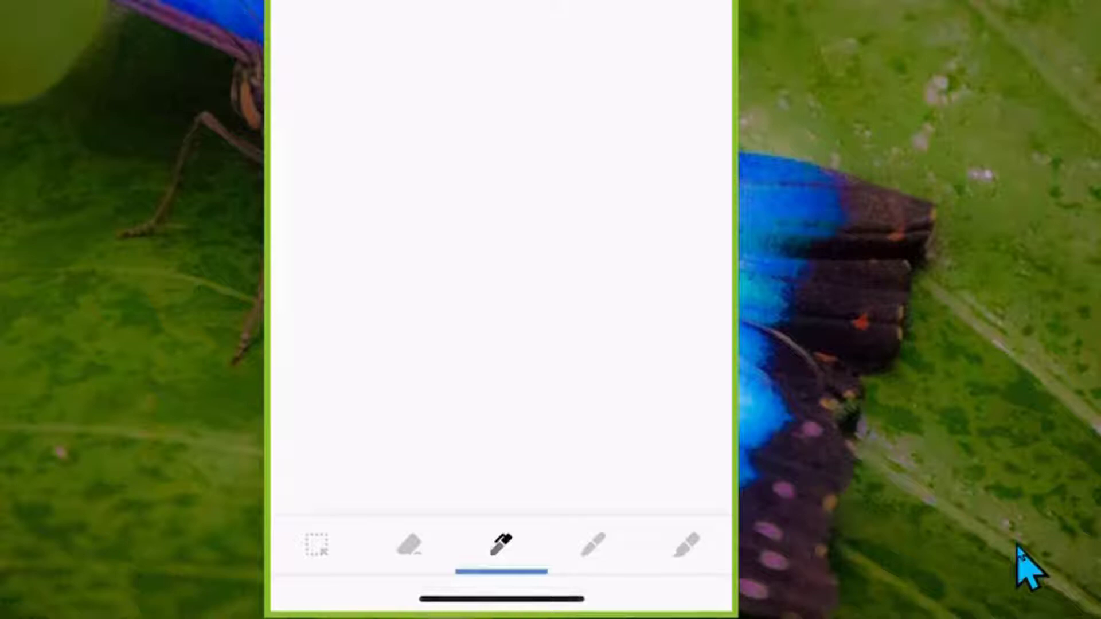
Handwrite 'Tech Tips 411', shrink it to the top-left, then record a 12-second voice note
{"action": "left_click", "coordinate": [594, 554]}
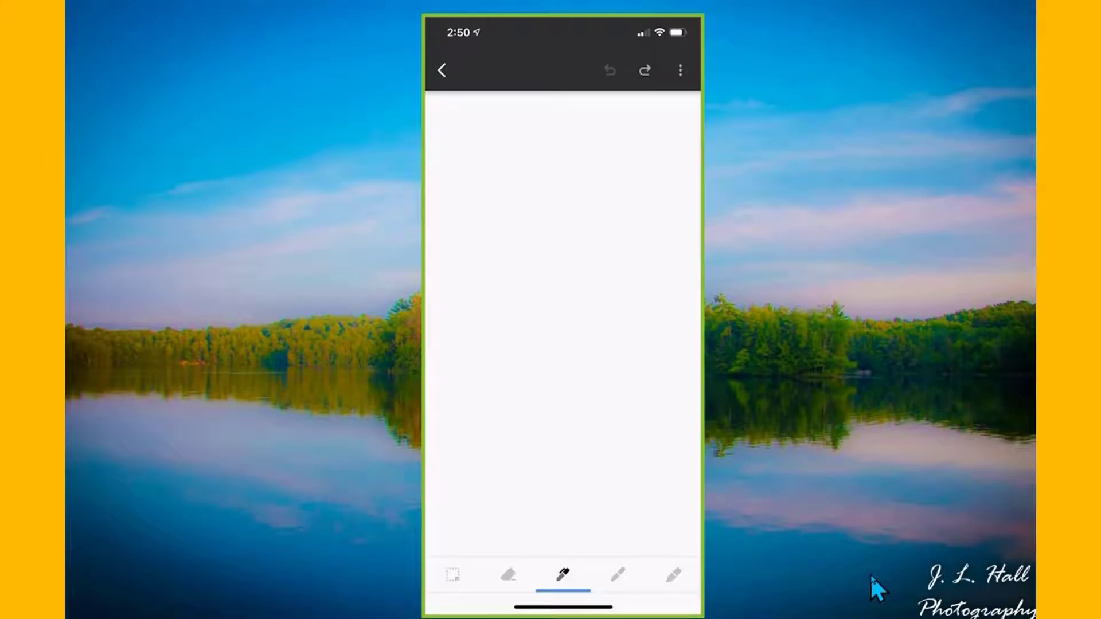
{"action": "left_click", "coordinate": [560, 573]}
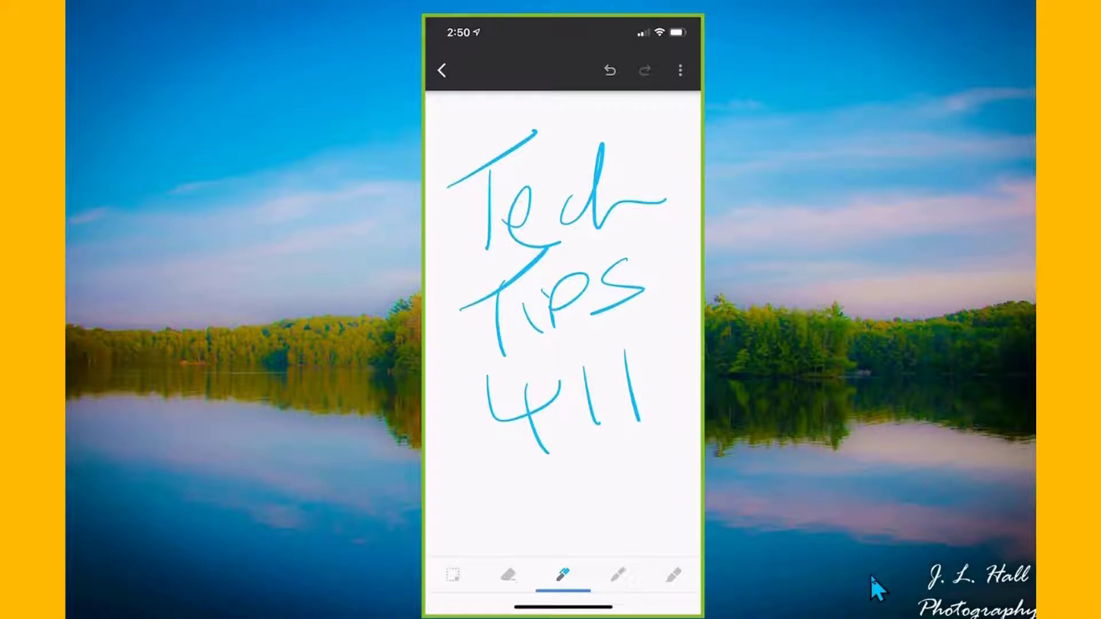
{"action": "left_click", "coordinate": [680, 69]}
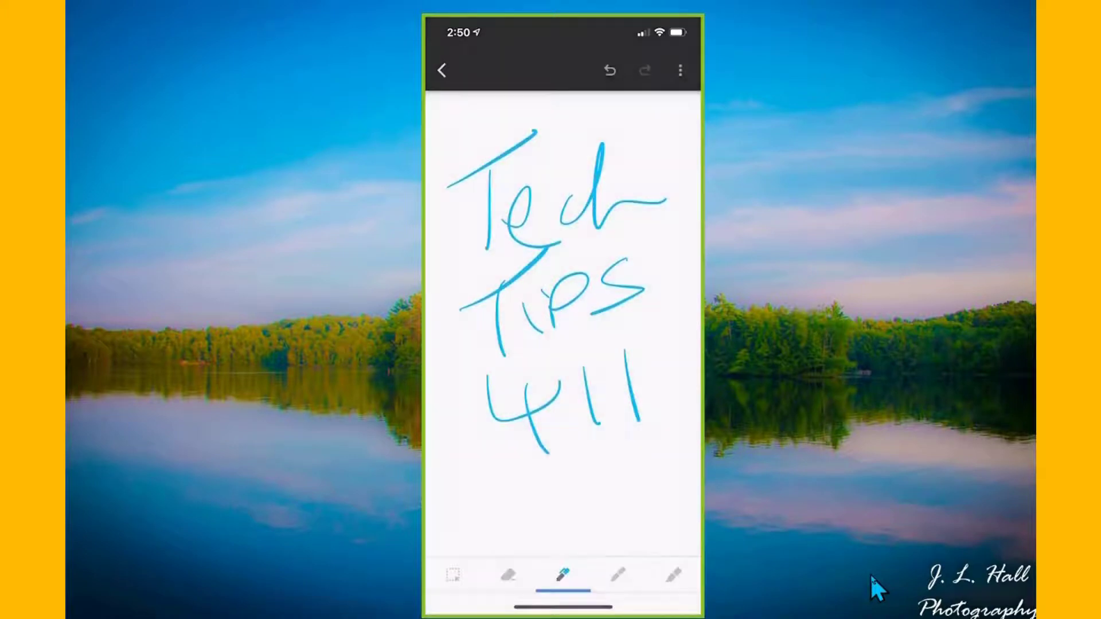
{"action": "left_click", "coordinate": [454, 574]}
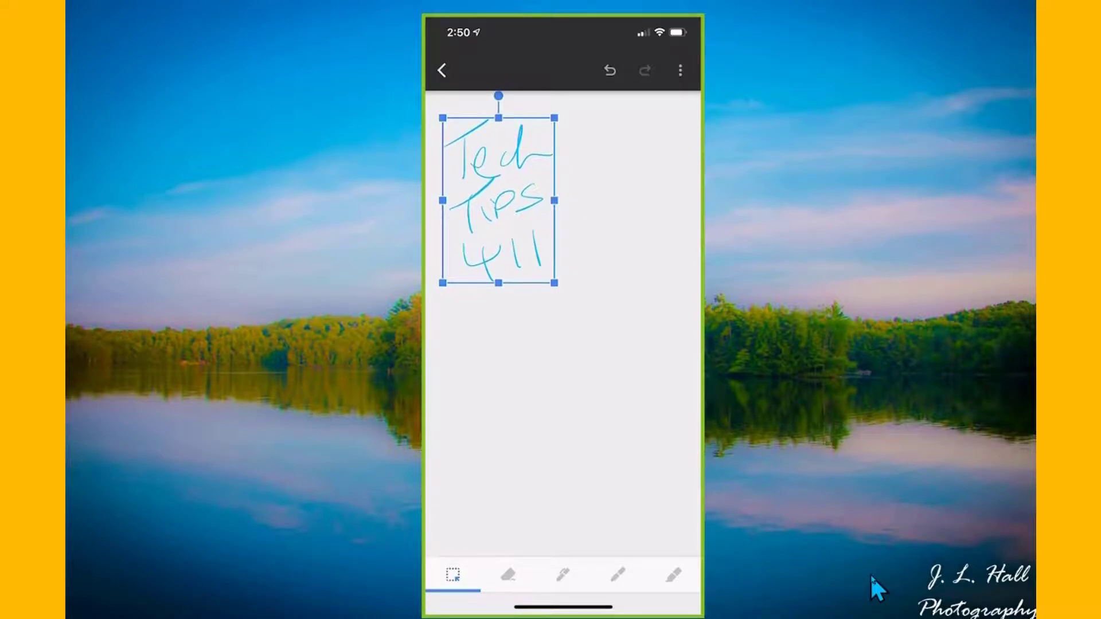
{"action": "left_click", "coordinate": [442, 68]}
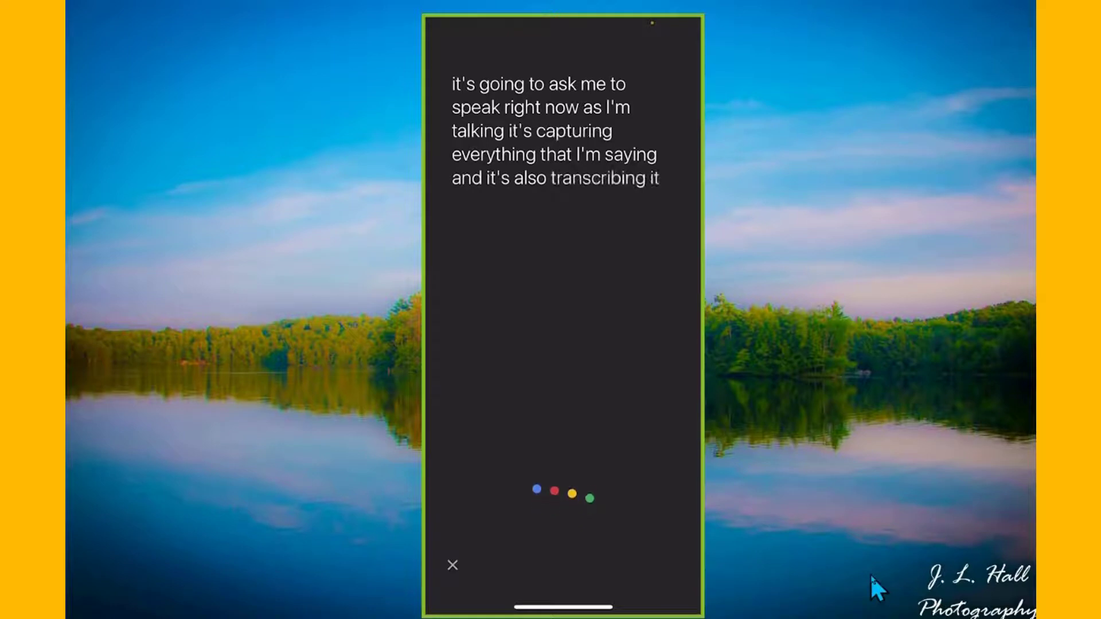
{"action": "left_click", "coordinate": [451, 565]}
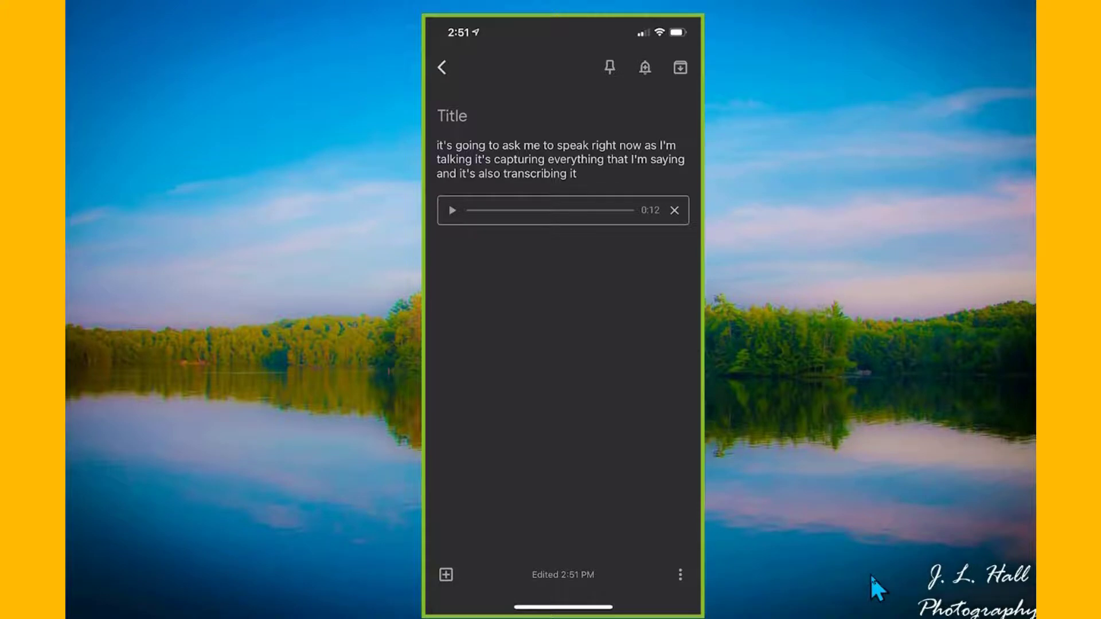
Play back the voice clip, title the note 'Demo 2', and return to the notes board
{"action": "left_click", "coordinate": [453, 210]}
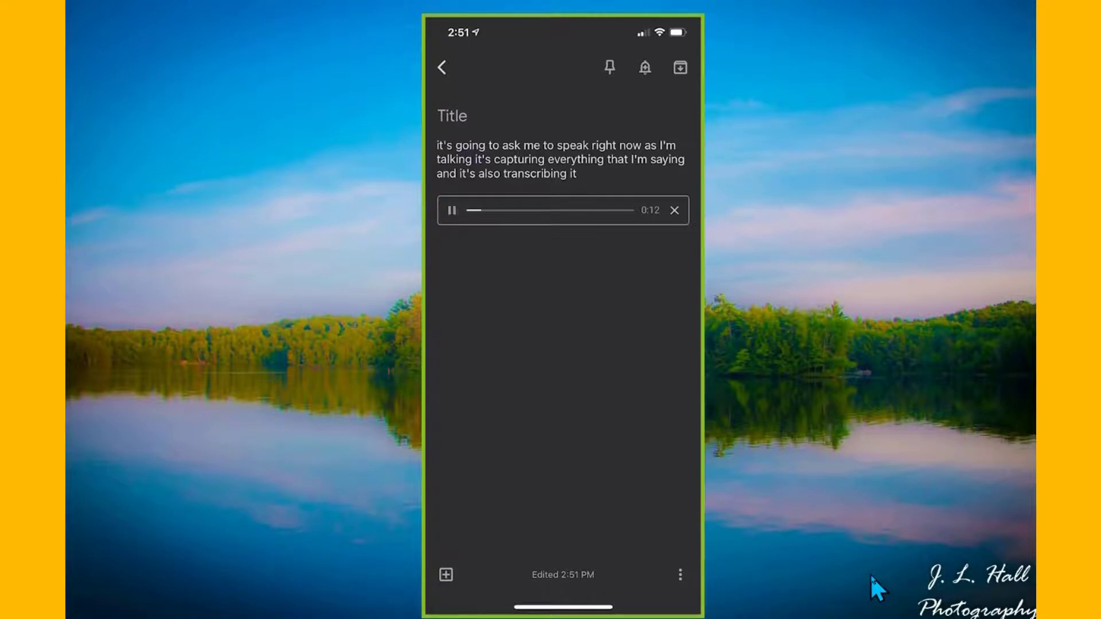
{"action": "left_click", "coordinate": [452, 210]}
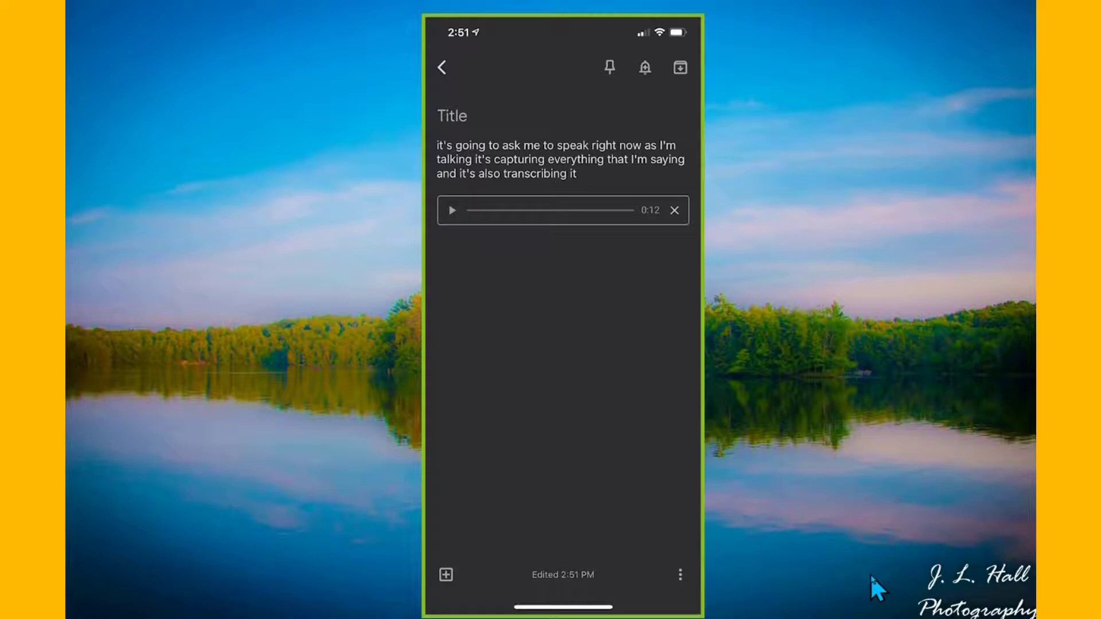
{"action": "left_click", "coordinate": [451, 116]}
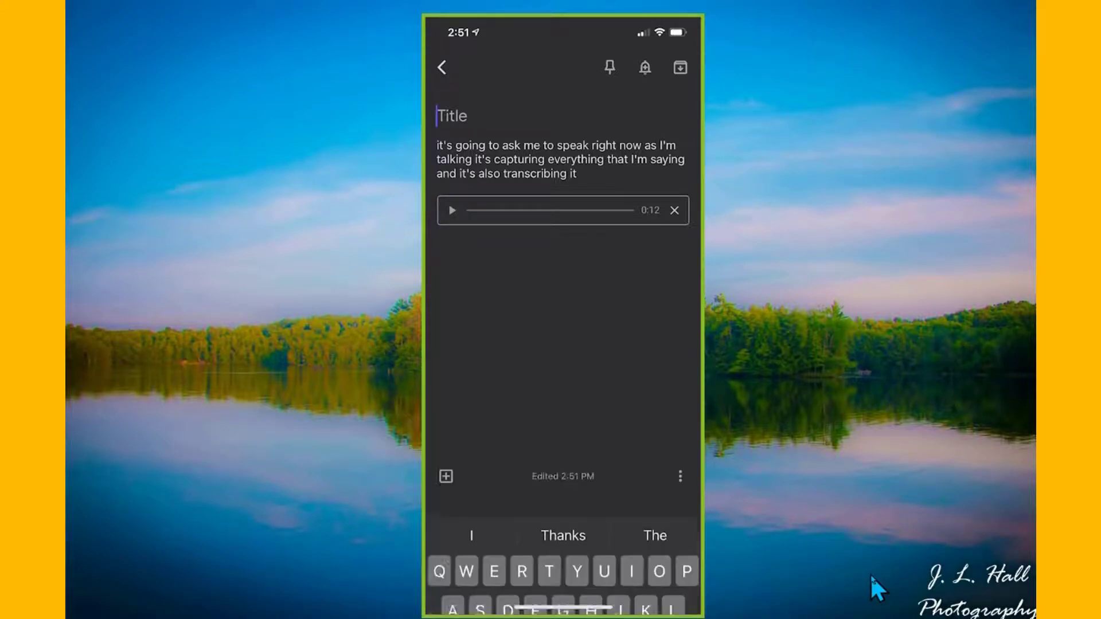
{"action": "type", "text": "Demo 2"}
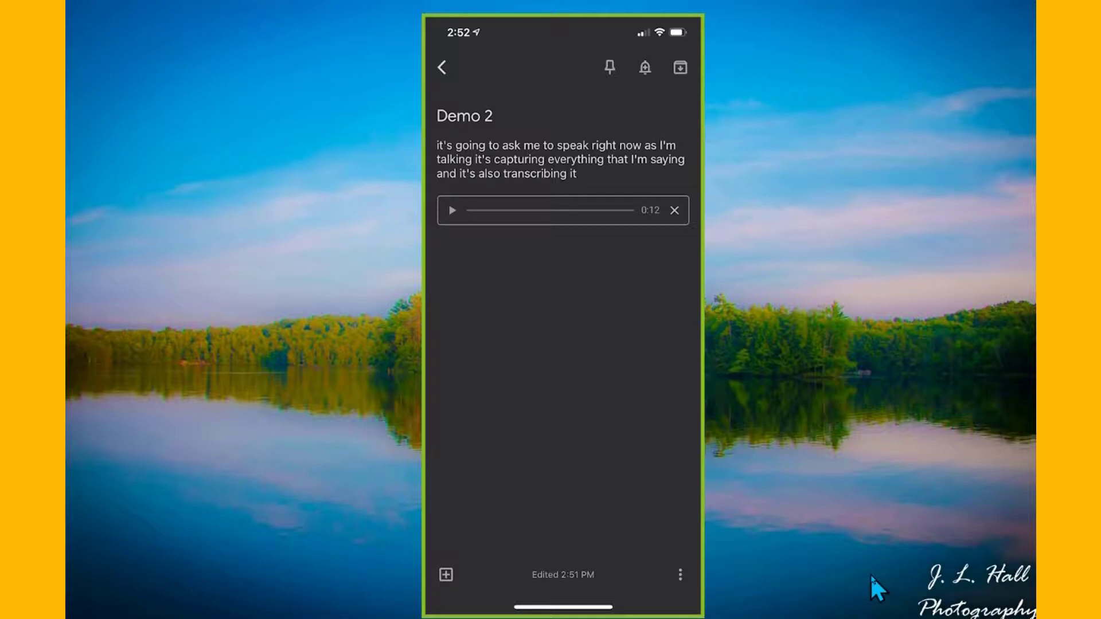
{"action": "left_click", "coordinate": [644, 67]}
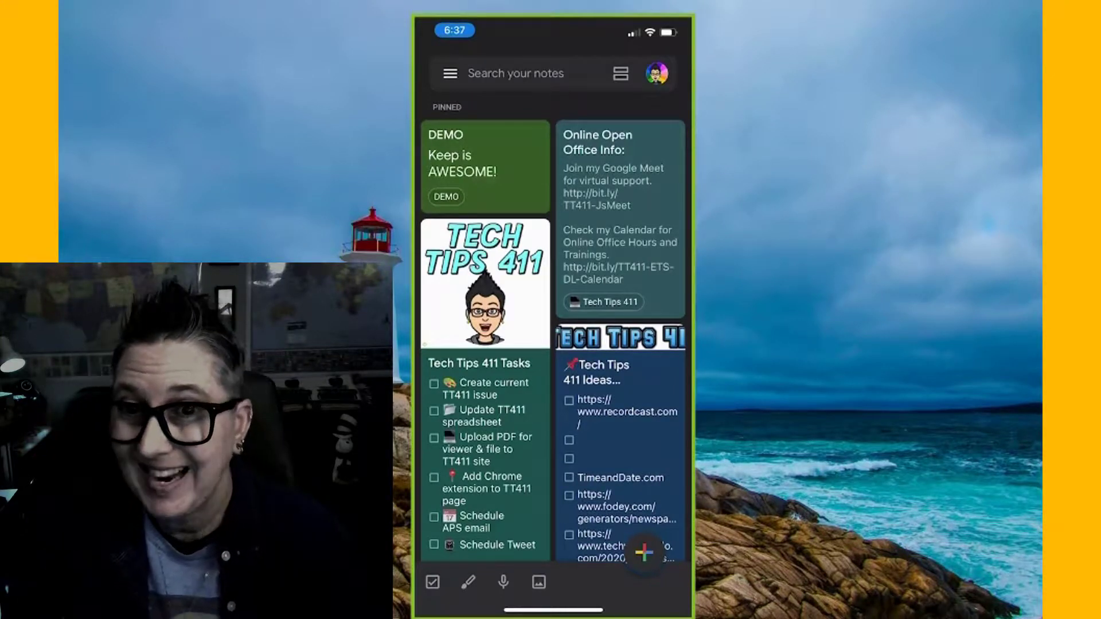
Start a new image note with a freshly captured photo of the ISTE poster
{"action": "left_click", "coordinate": [537, 583]}
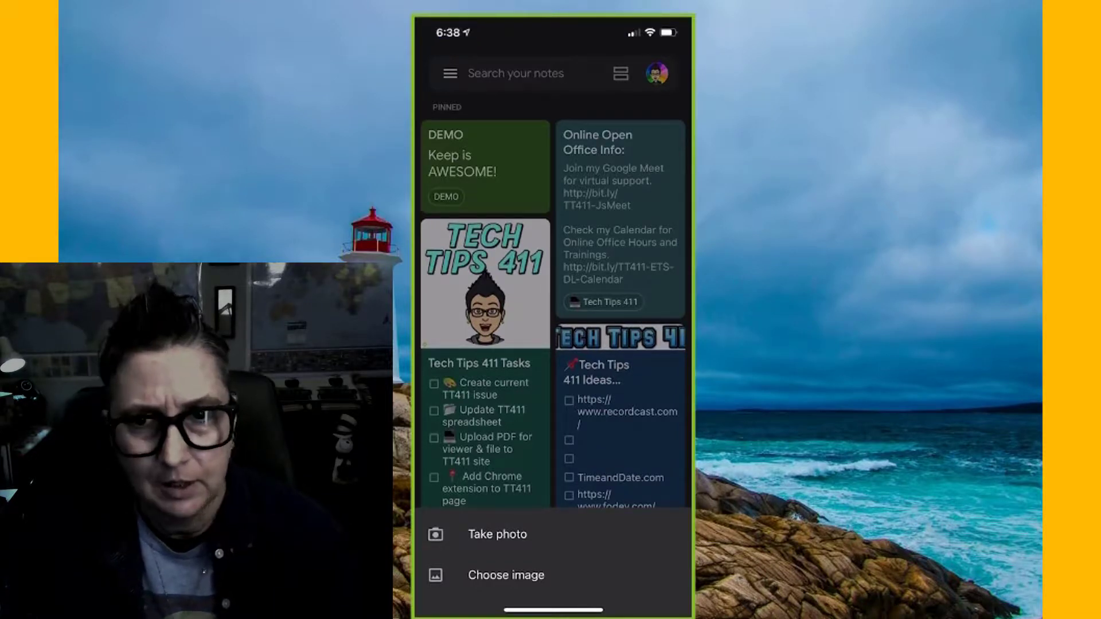
{"action": "left_click", "coordinate": [497, 534]}
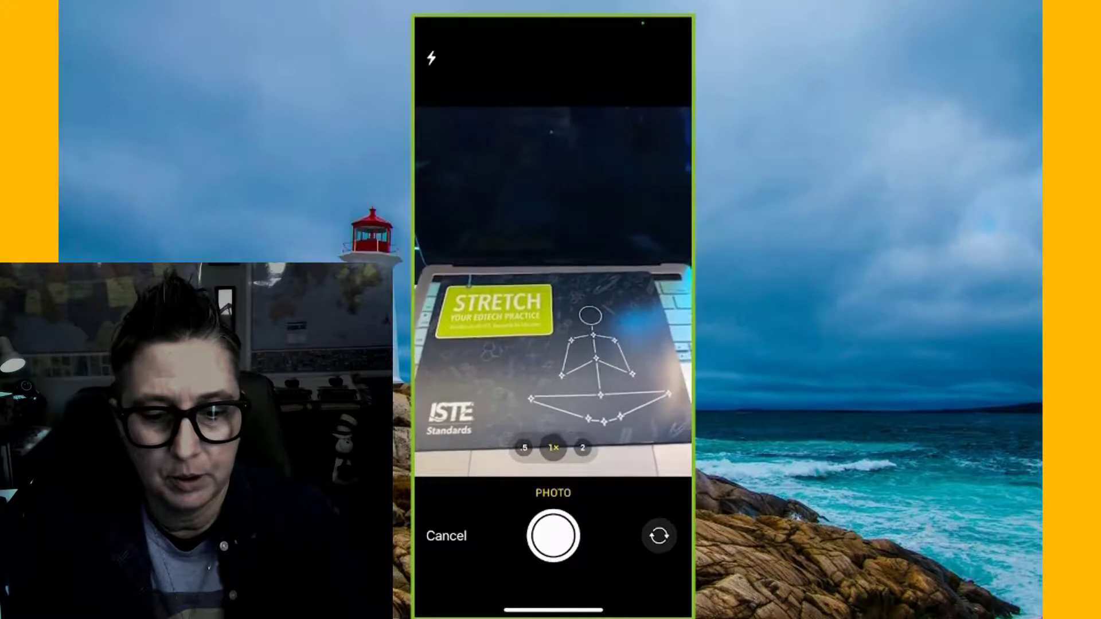
{"action": "left_click", "coordinate": [551, 542]}
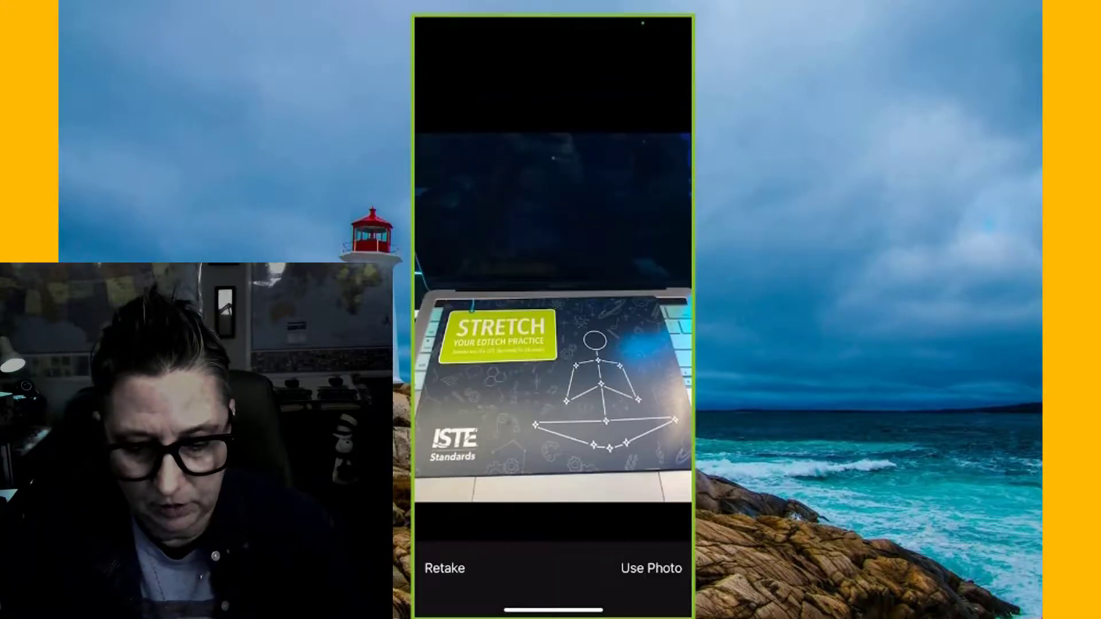
{"action": "left_click", "coordinate": [650, 567]}
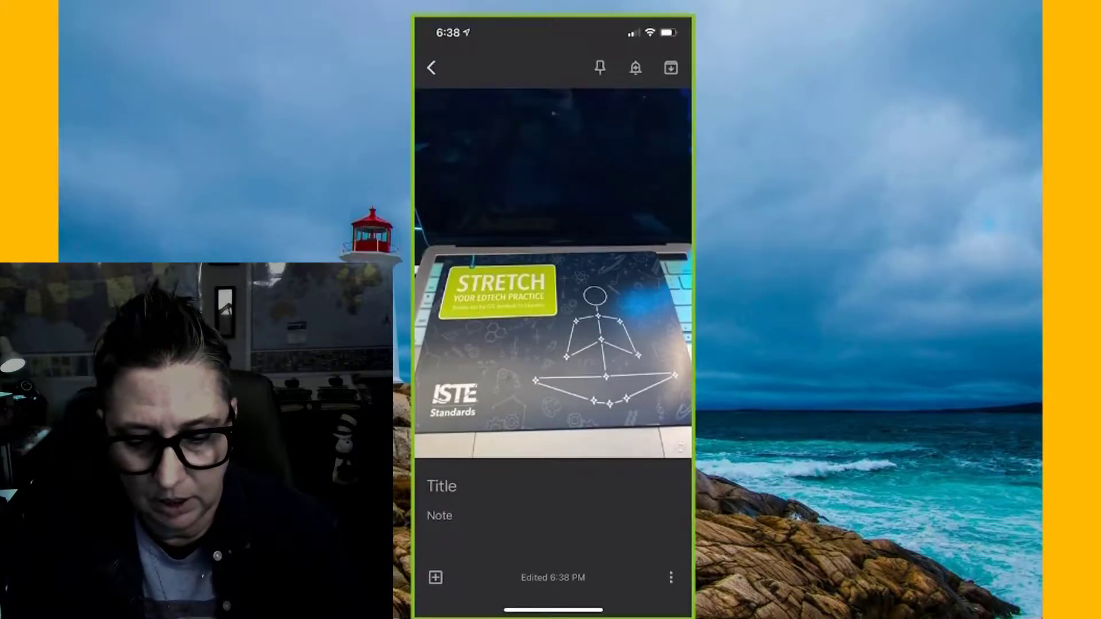
Title the note 'ISTE stretch' and add a second poster photo
{"action": "left_click", "coordinate": [442, 487]}
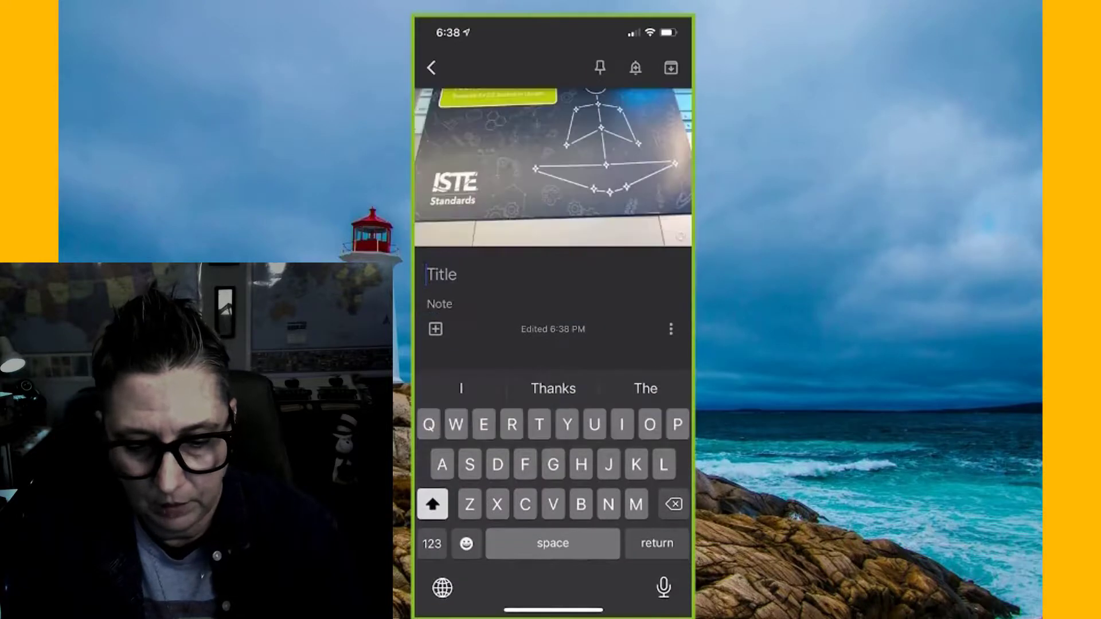
{"action": "type", "text": "Iste"}
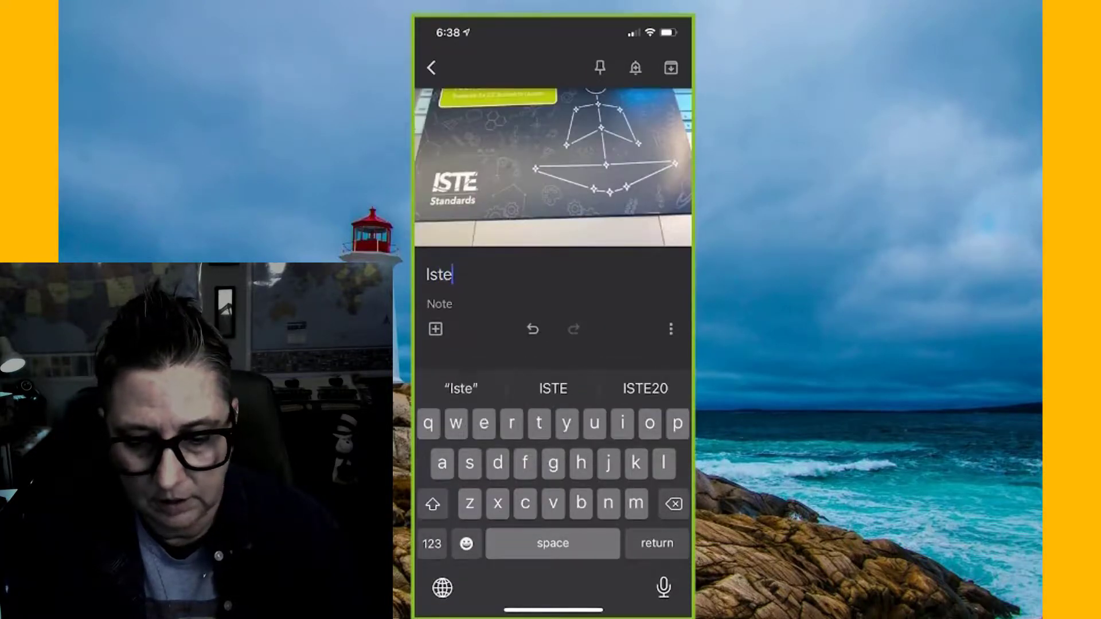
{"action": "type", "text": "ISTE Poster"}
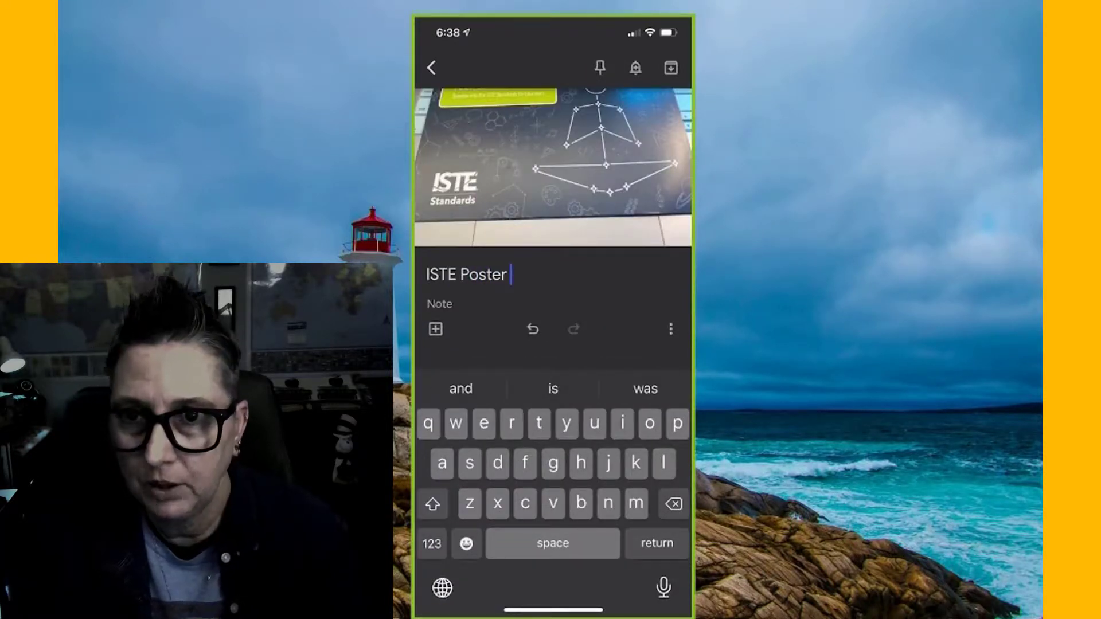
{"action": "left_click", "coordinate": [439, 328]}
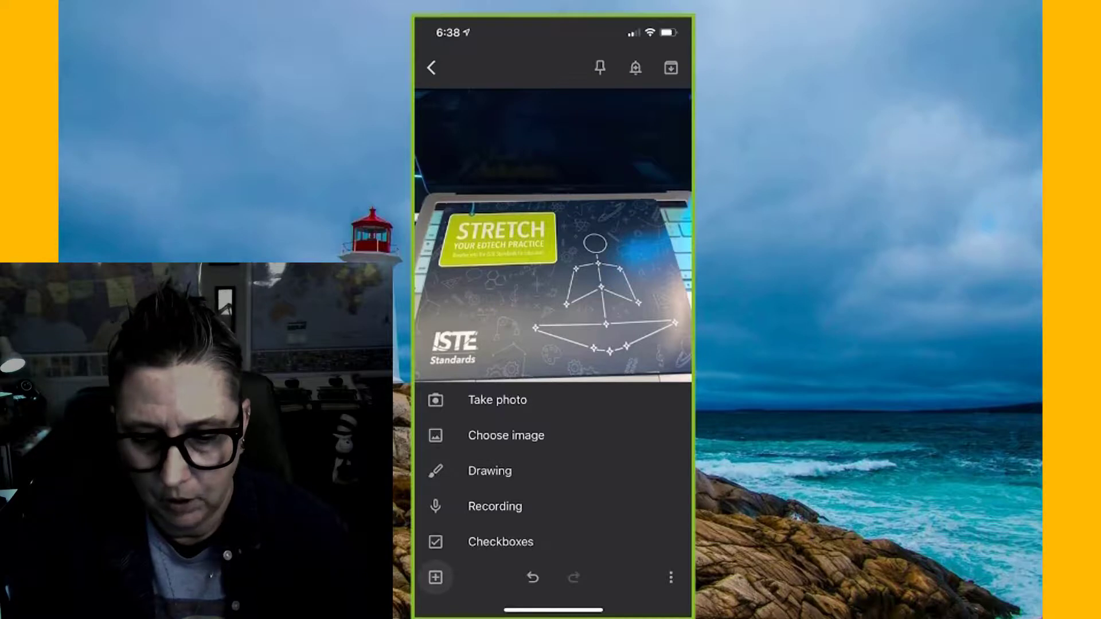
{"action": "left_click", "coordinate": [434, 67]}
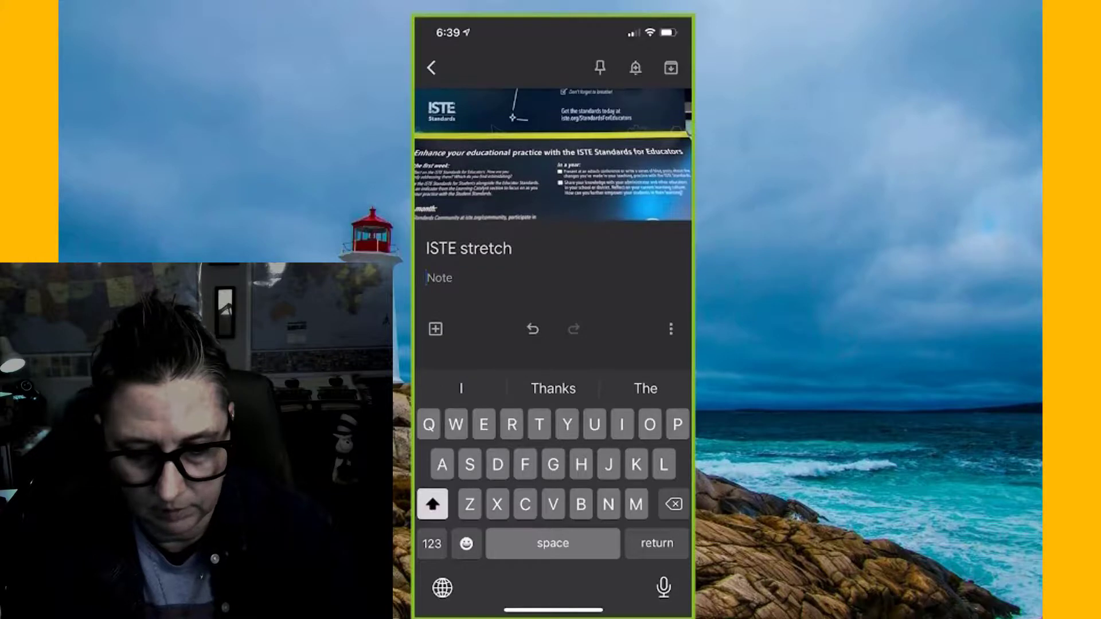
Reopen the ISTE stretch note and run Grab image text on its poster photo
{"action": "left_click", "coordinate": [432, 63]}
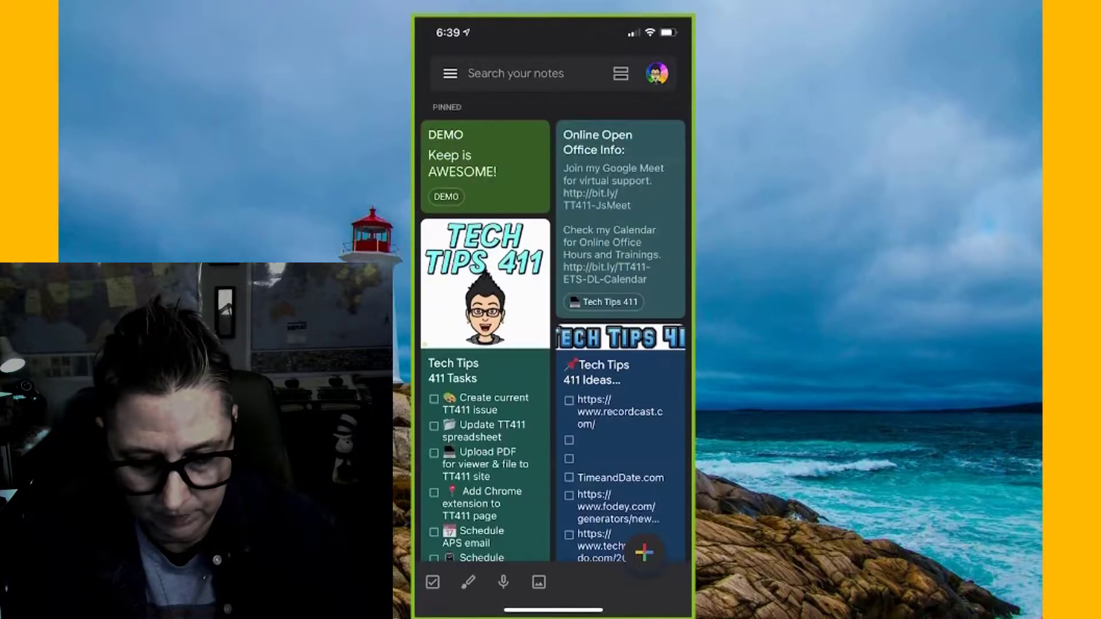
{"action": "left_click", "coordinate": [516, 73]}
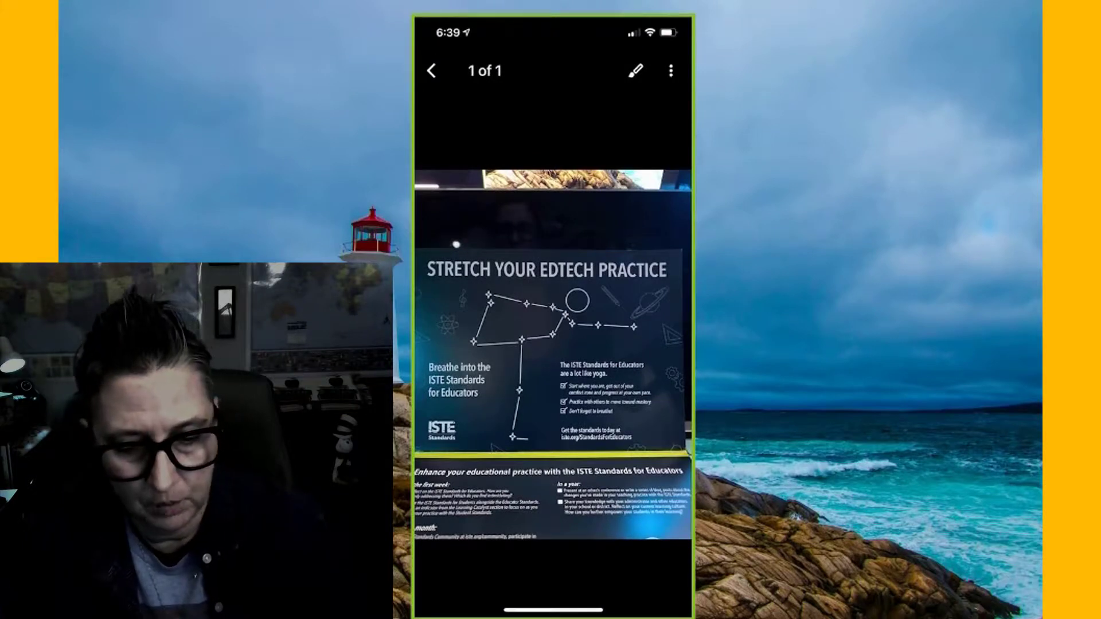
{"action": "left_click", "coordinate": [670, 71]}
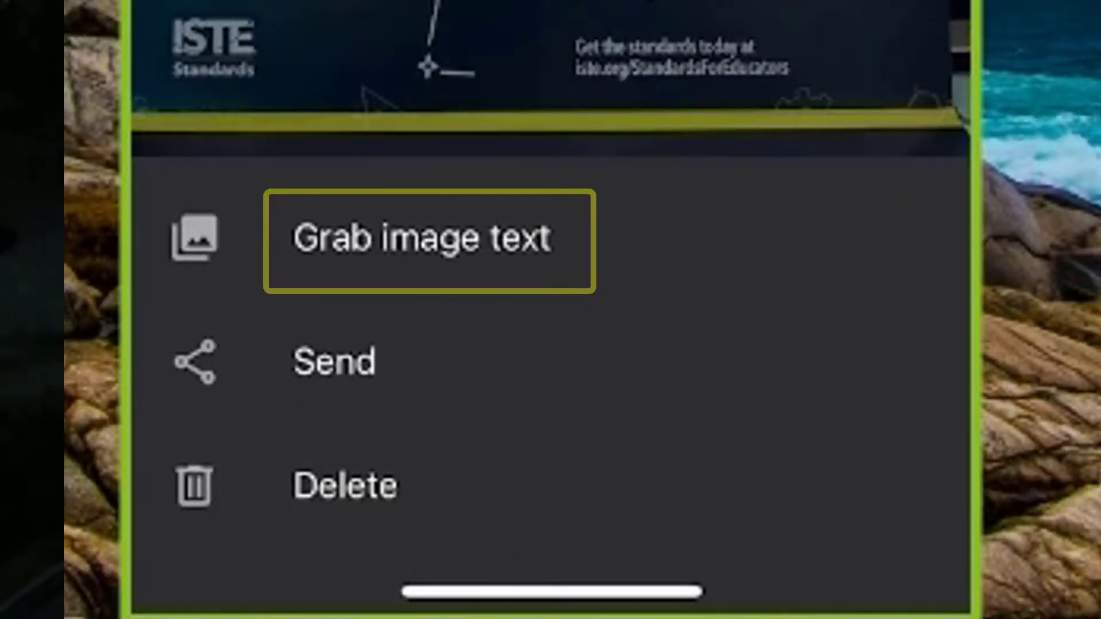
{"action": "left_click", "coordinate": [427, 246]}
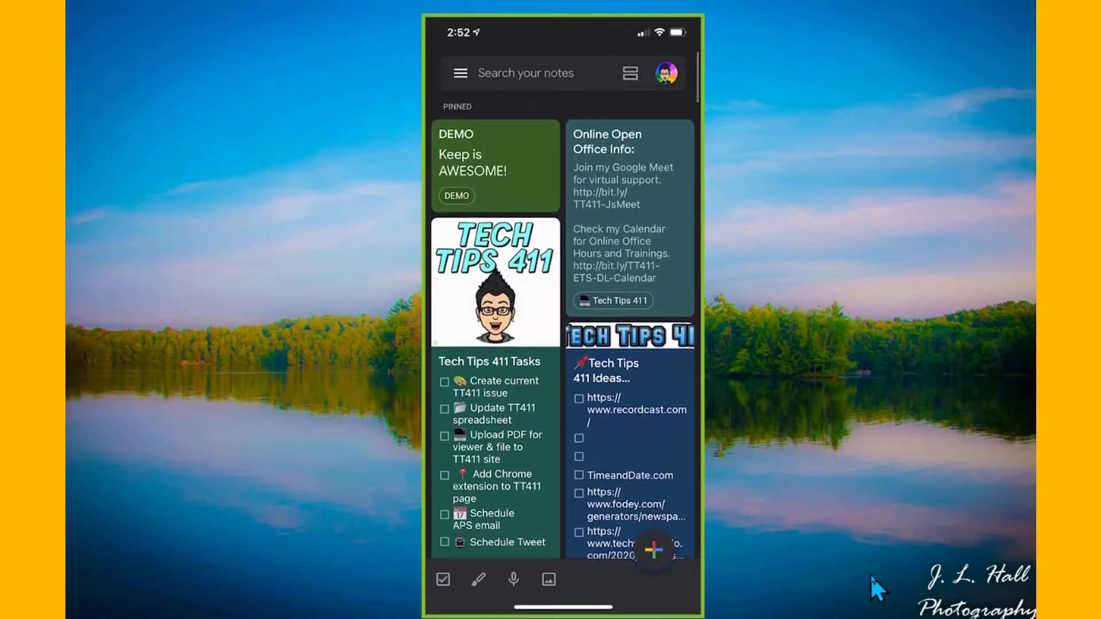
Scroll through the mobile notes board before moving to Keep on the web
{"action": "scroll", "scroll_direction": "down", "scroll_amount": 3}
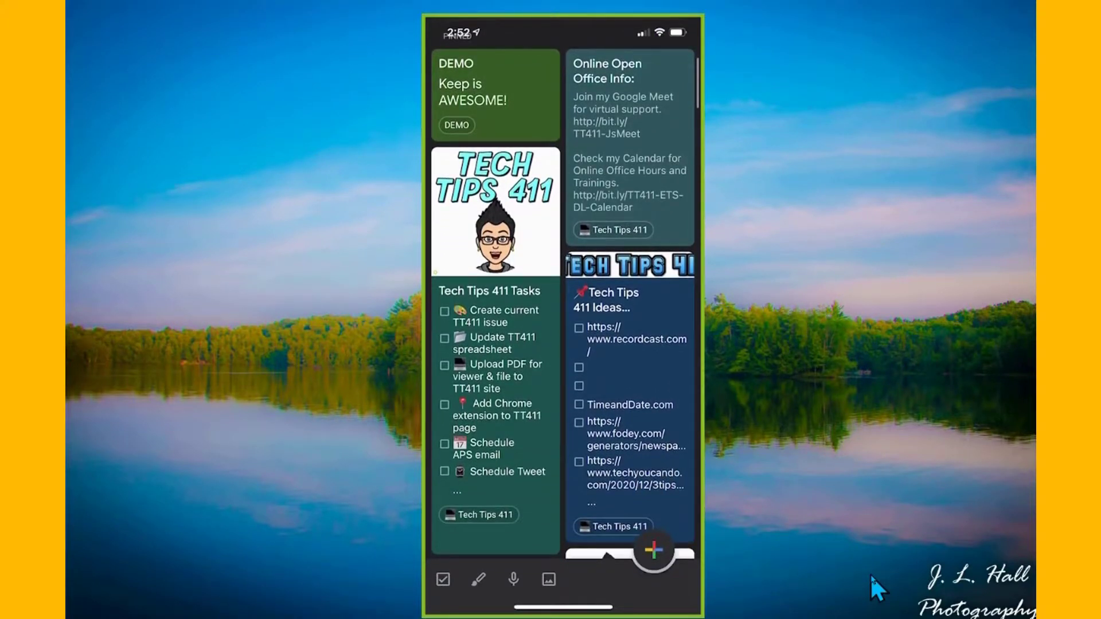
{"action": "scroll", "scroll_direction": "down", "scroll_amount": 3}
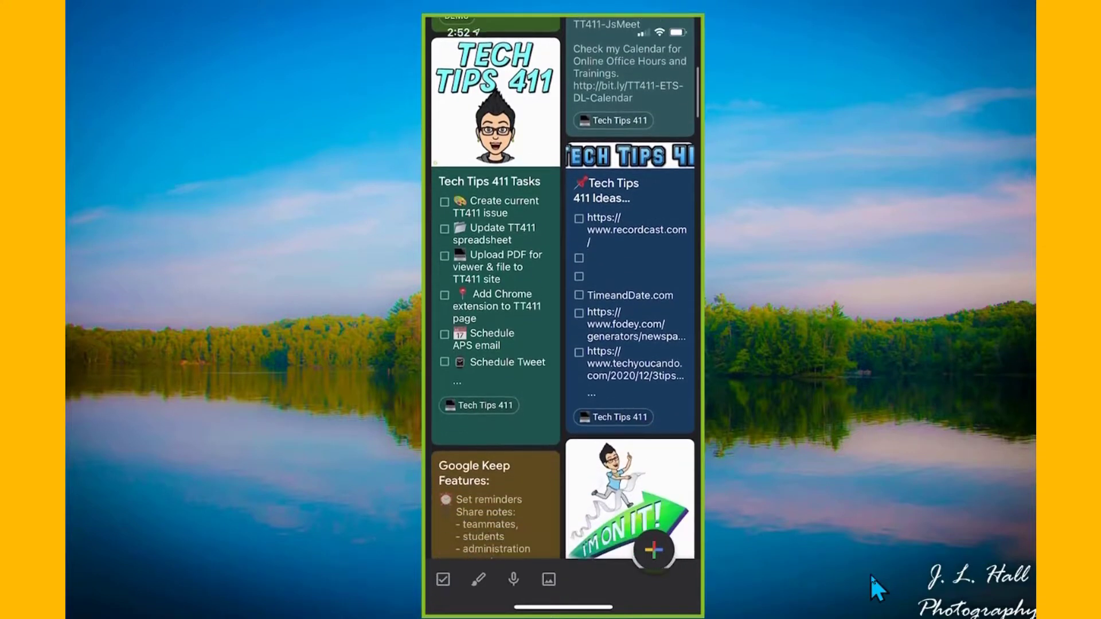
{"action": "scroll", "scroll_direction": "down", "scroll_amount": 3}
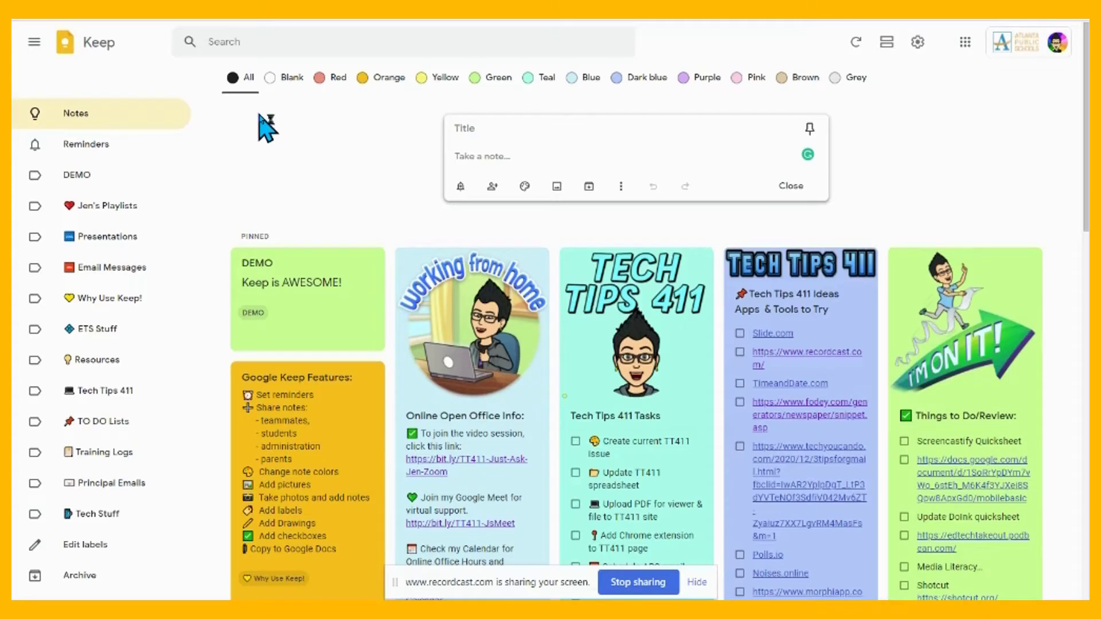
{"action": "mouse_move", "coordinate": [266, 126]}
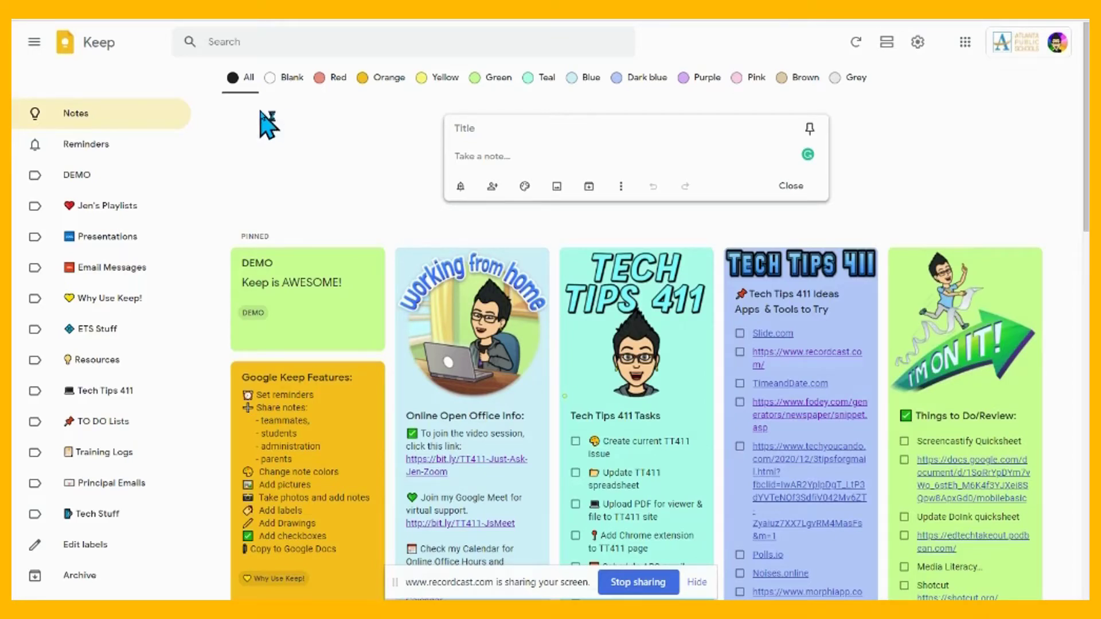